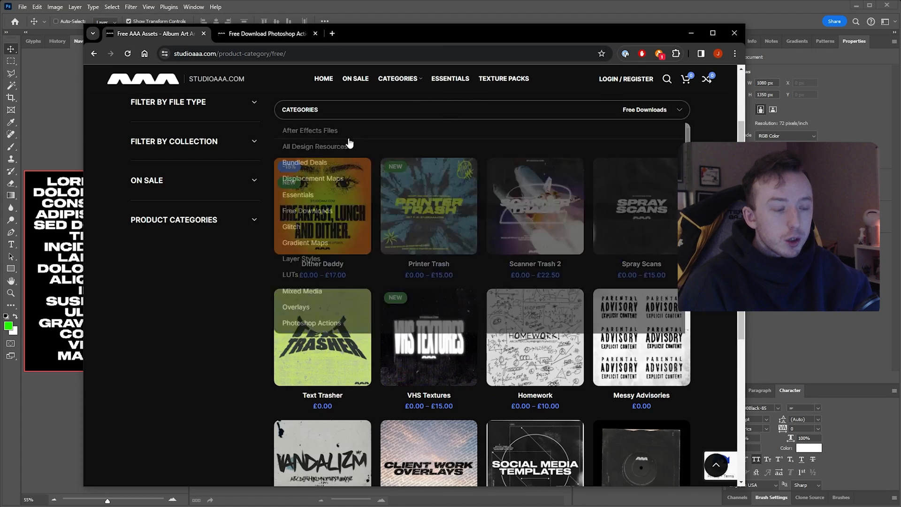
Go to the Text Trasher product page on studioaaa.com and skim its description.
scroll("down", 3)
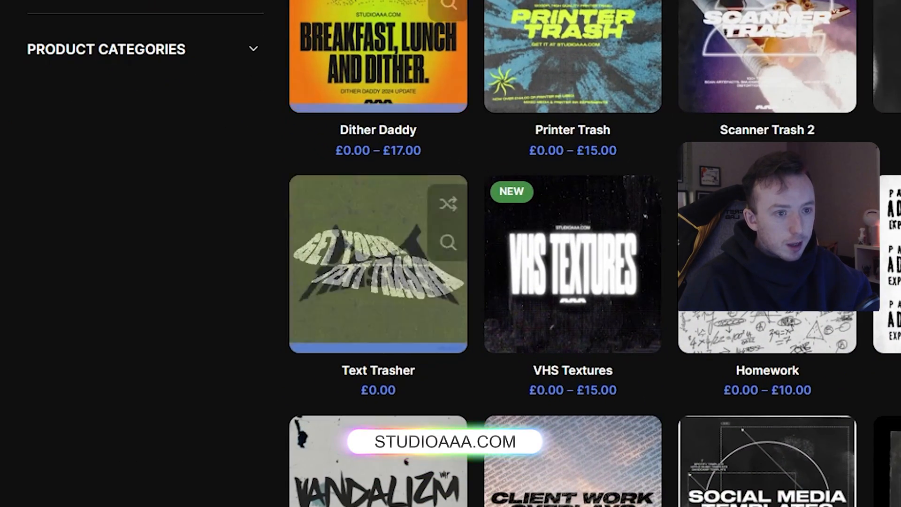
left_click(379, 265)
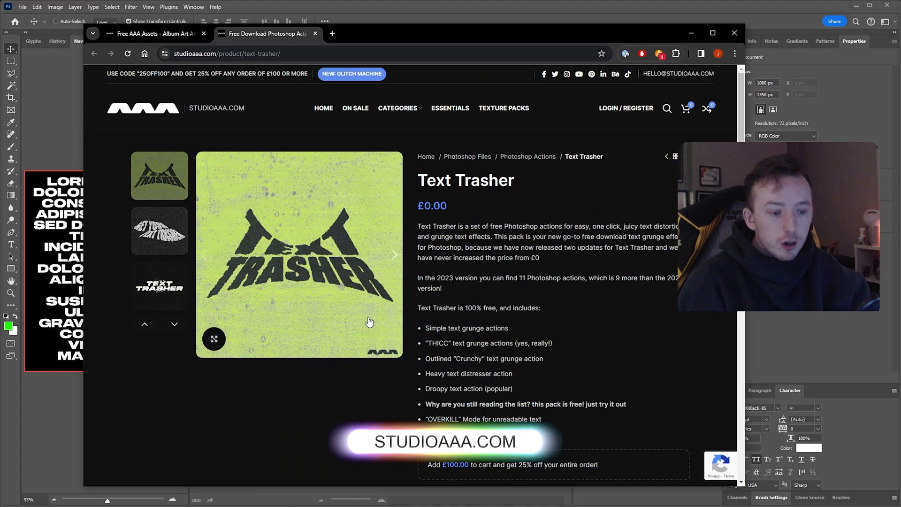
scroll("down", 3)
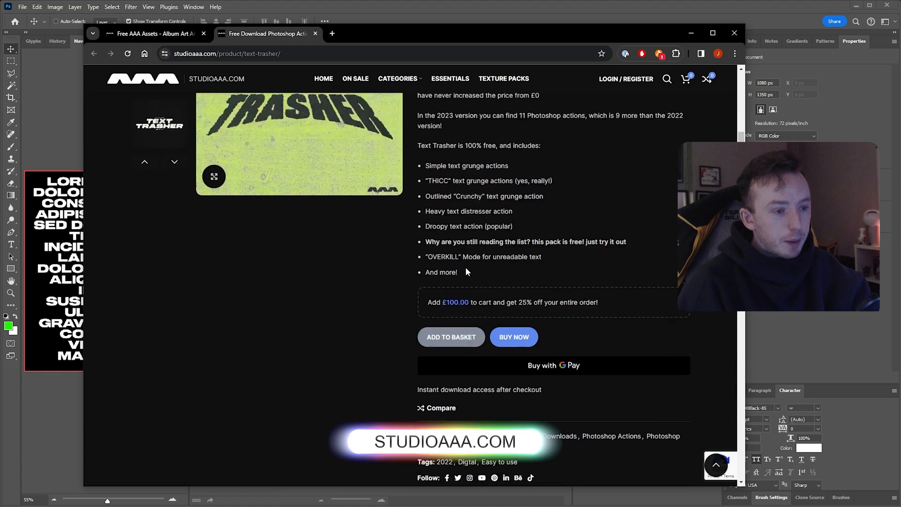
scroll("up", 3)
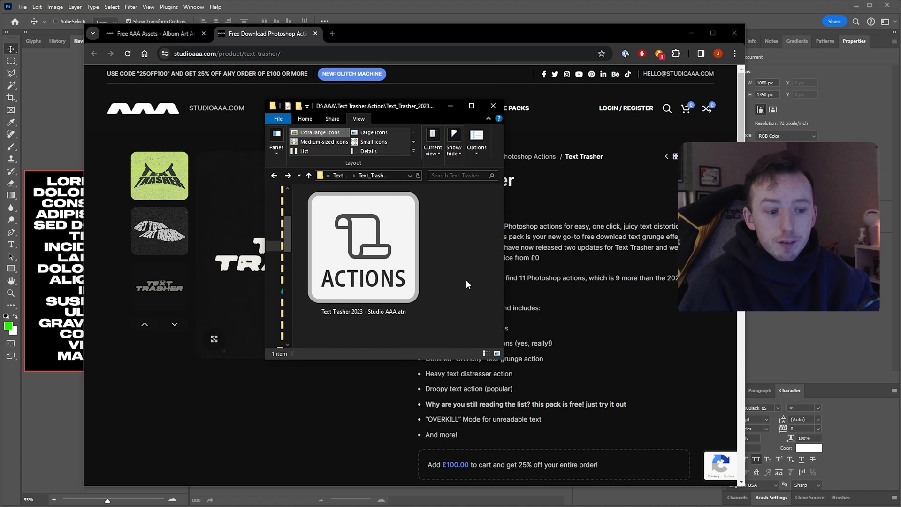
mouse_move(459, 306)
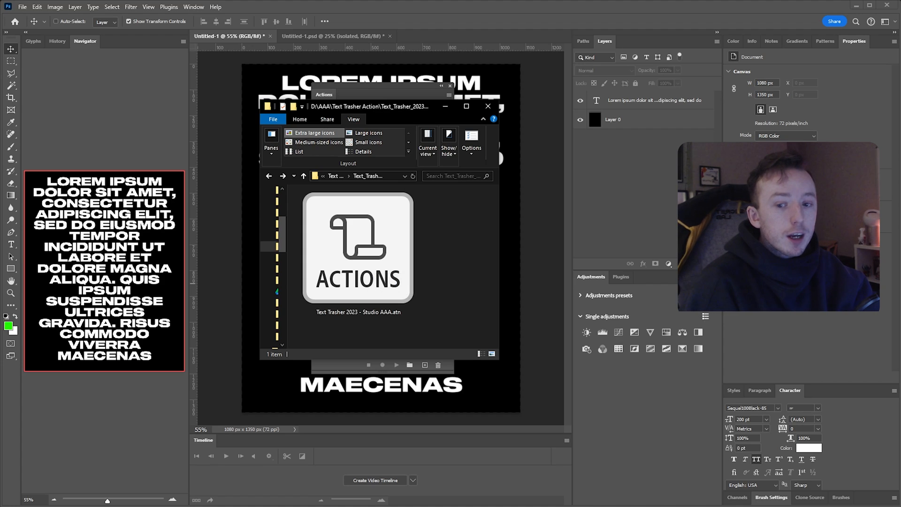
Load the Text Trasher .atn via the Actions panel menu and expand its action set.
left_click(358, 249)
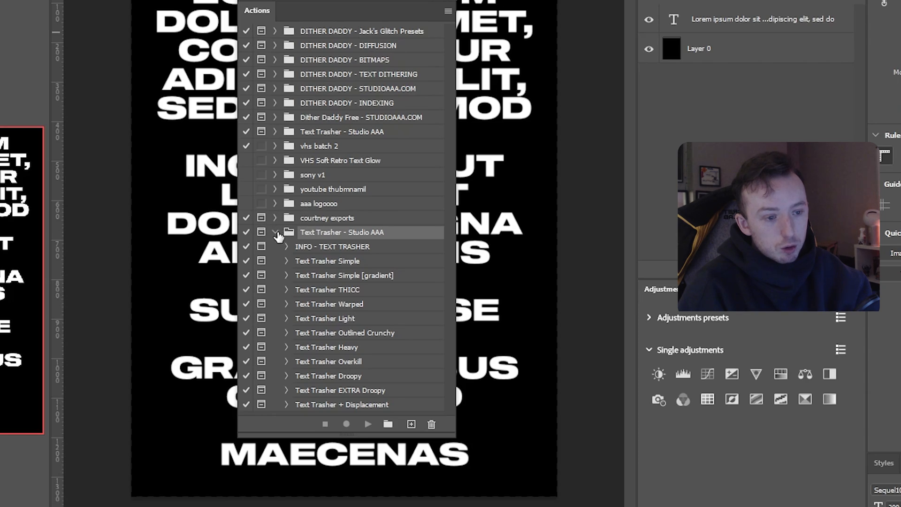
left_click(275, 232)
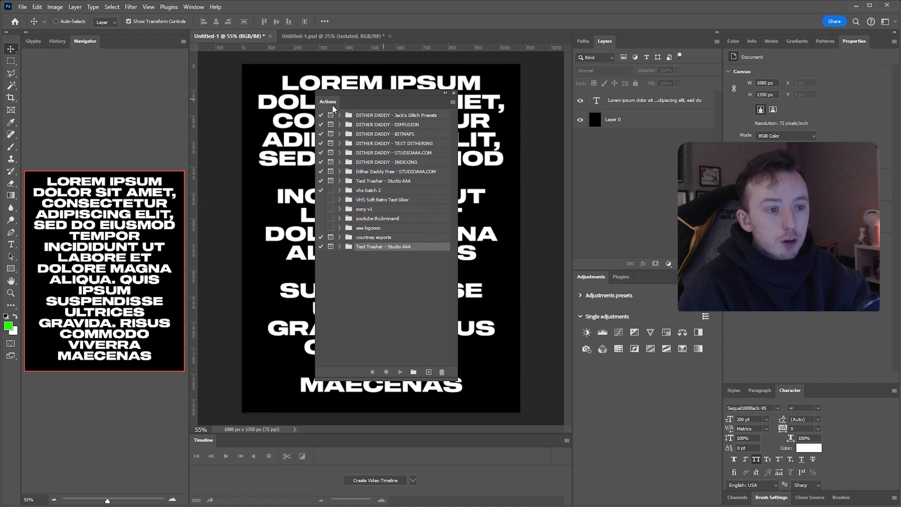
left_click(194, 6)
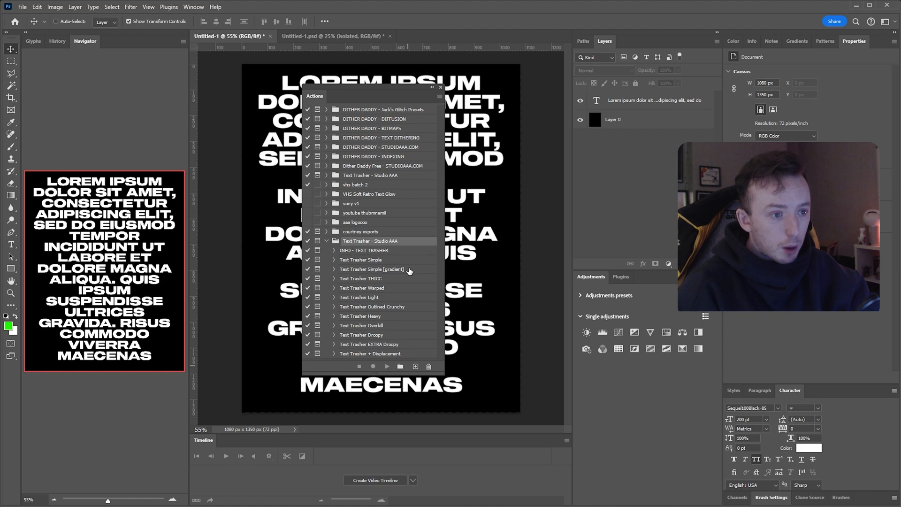
mouse_move(403, 270)
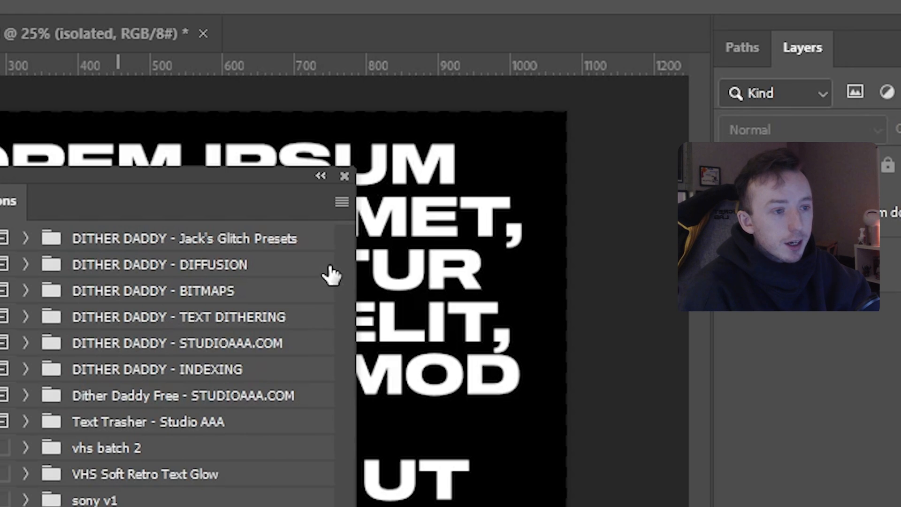
left_click(342, 202)
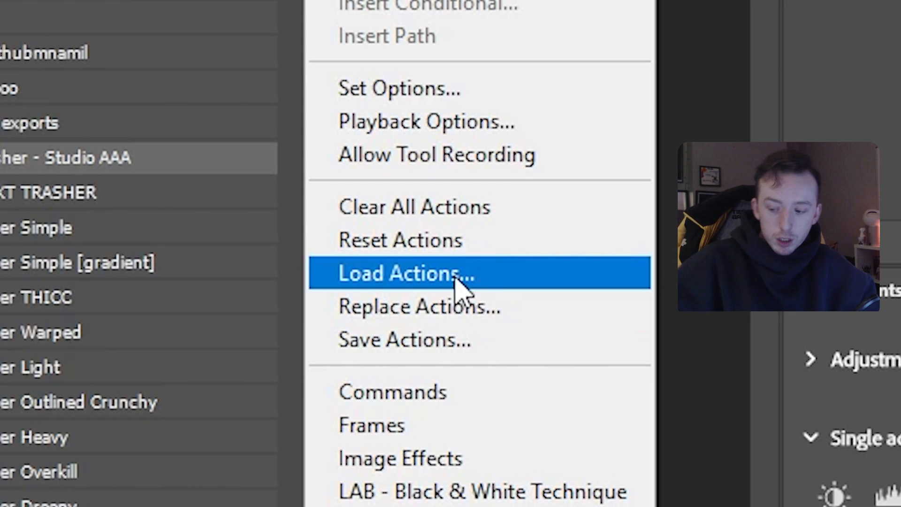
left_click(405, 273)
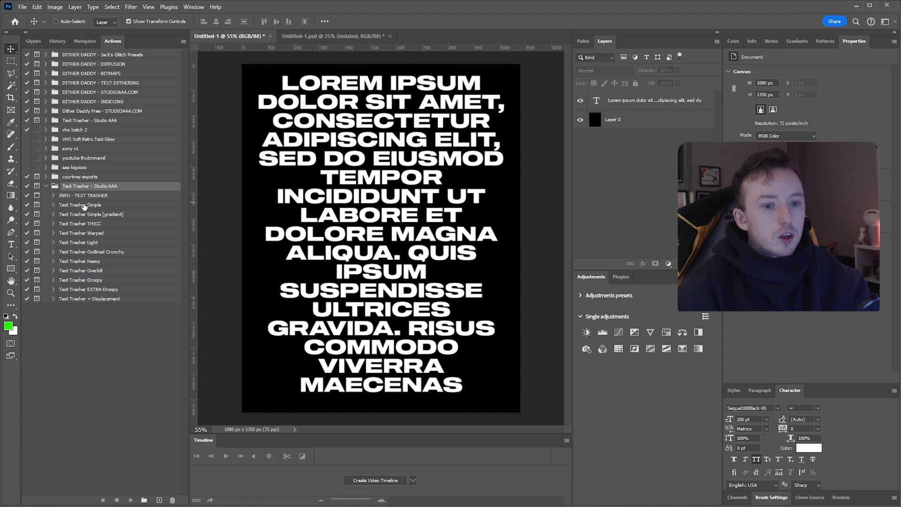
Select the Lorem ipsum type layer and pick the Text Trasher Heavy action.
left_click(654, 100)
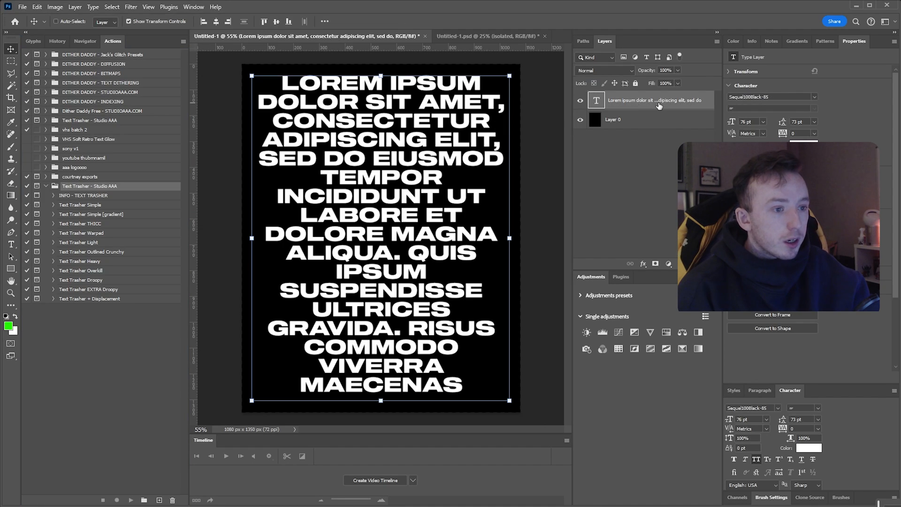
mouse_move(530, 199)
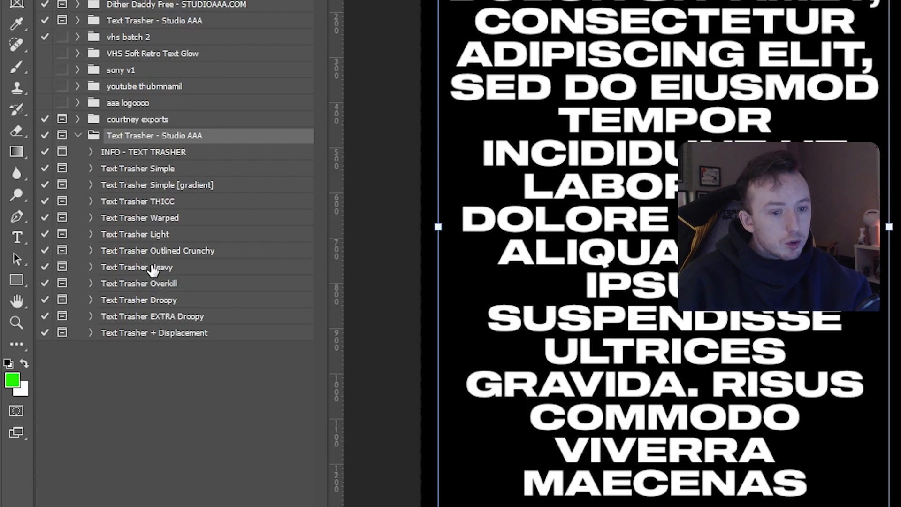
left_click(160, 267)
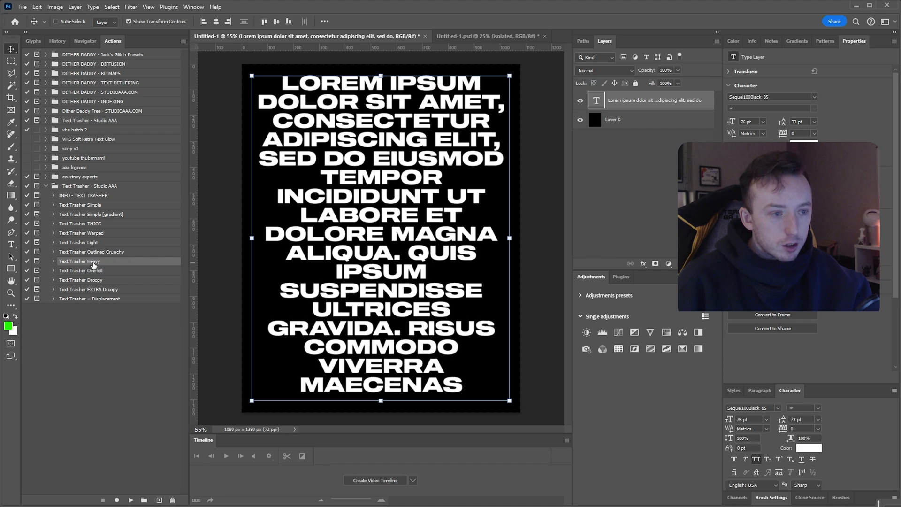
mouse_move(730, 119)
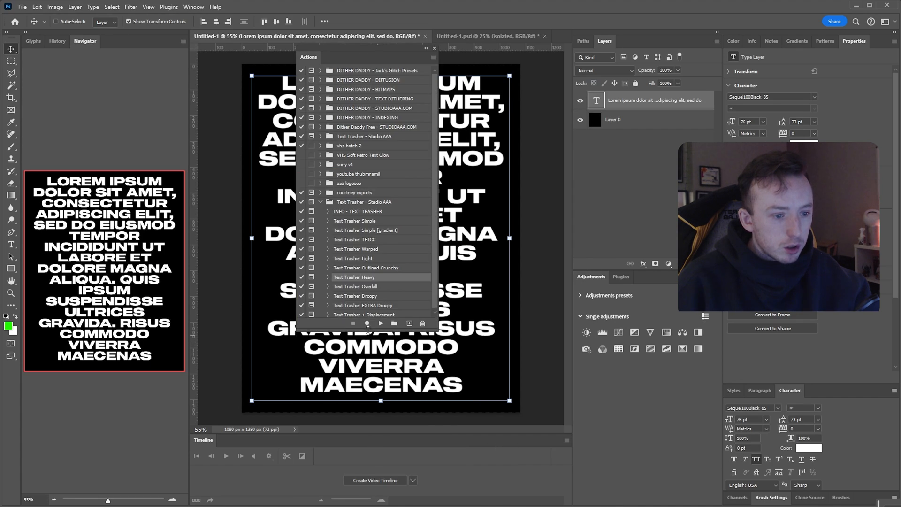
Run Text Trasher Heavy and confirm the new layer as Color Fill 1.
scroll("up", 3)
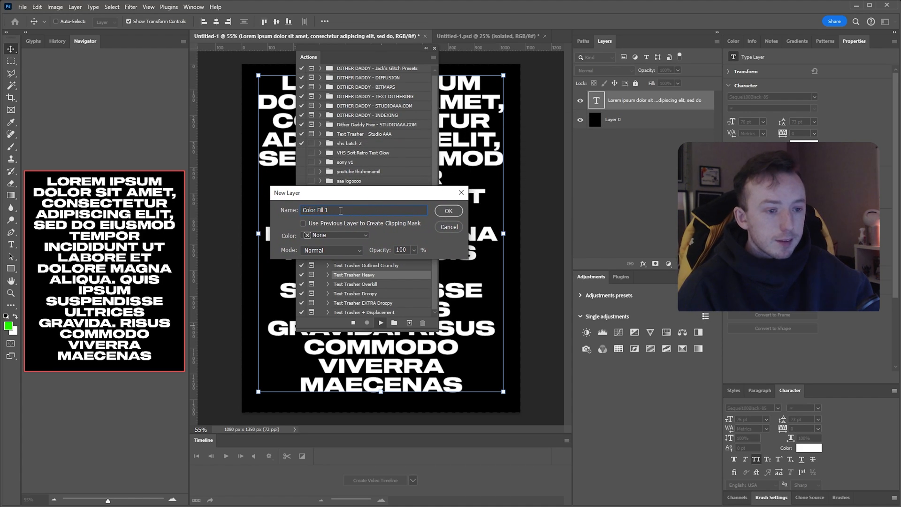
triple_click(339, 209)
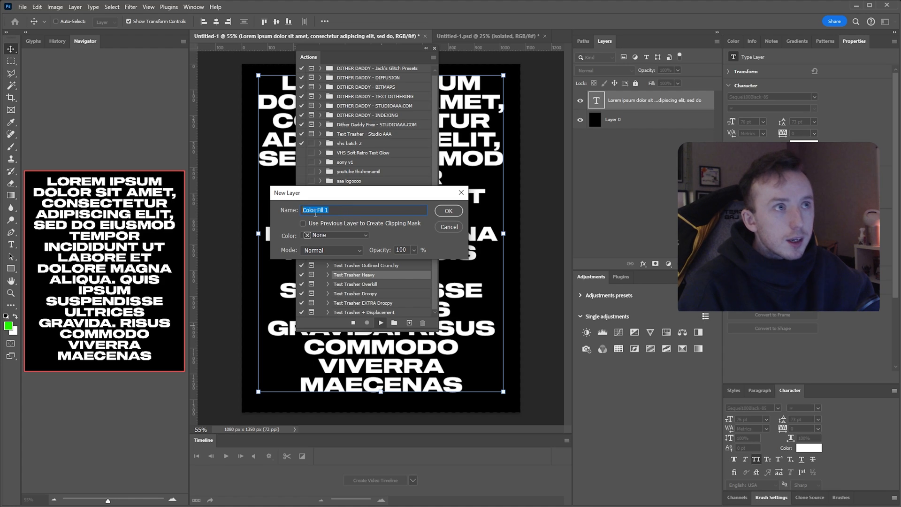
left_click(328, 209)
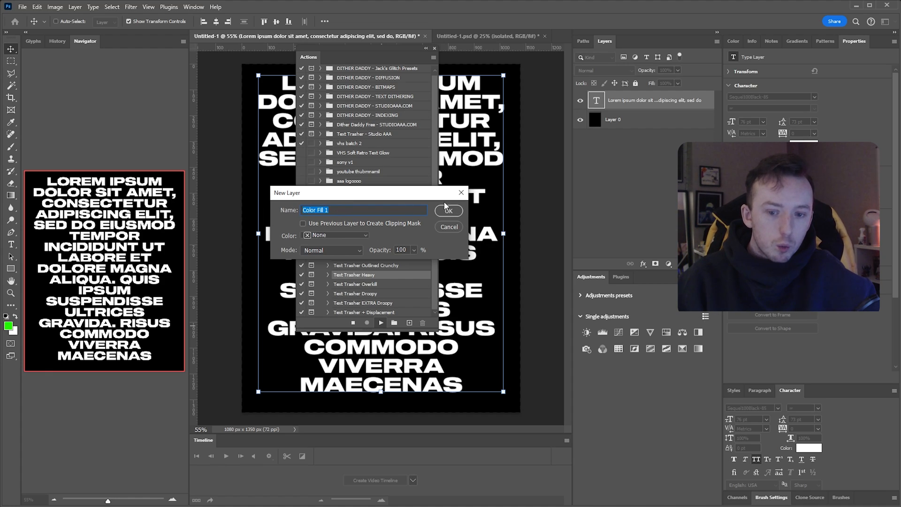
mouse_move(419, 206)
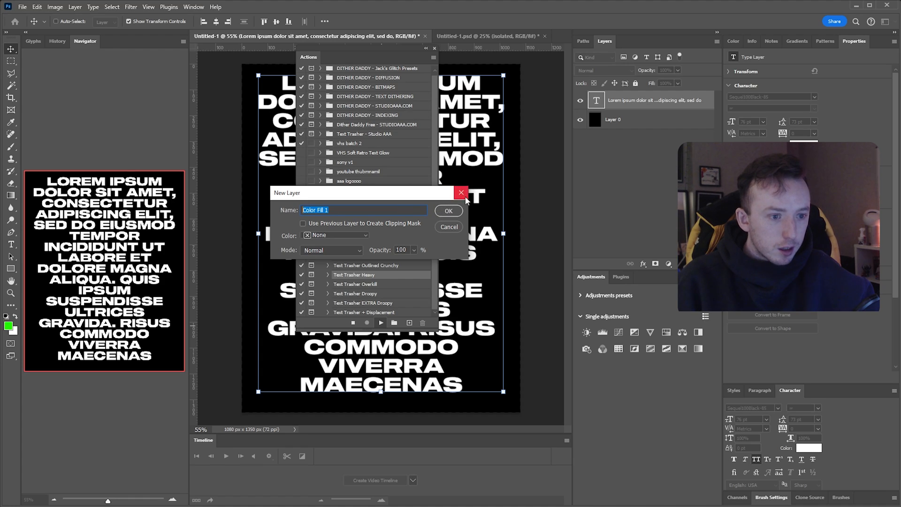
mouse_move(449, 211)
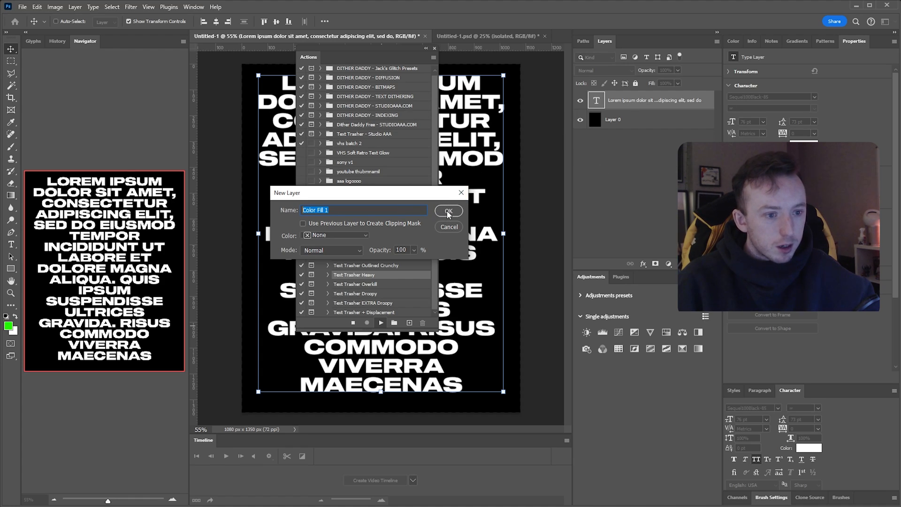
left_click(449, 211)
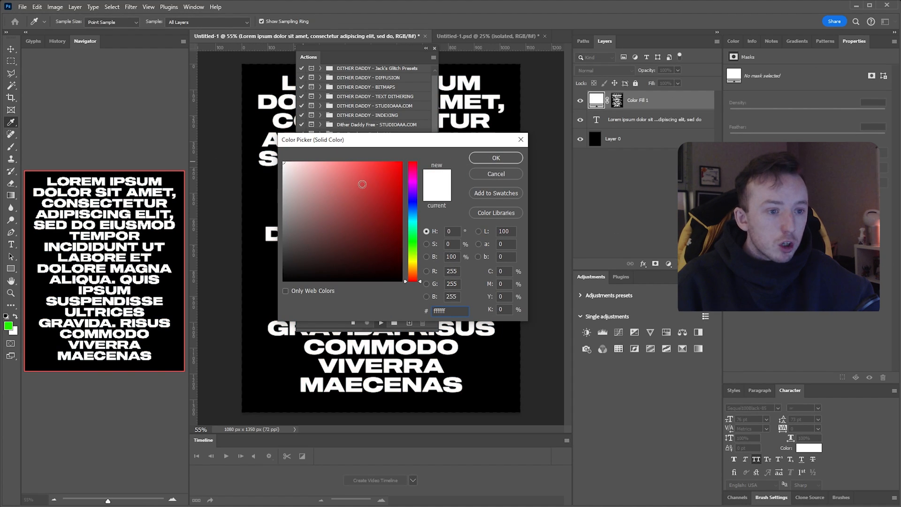
Keep the fill colour white and set the mask's Gaussian Blur radius to 1.6 pixels.
left_click(494, 158)
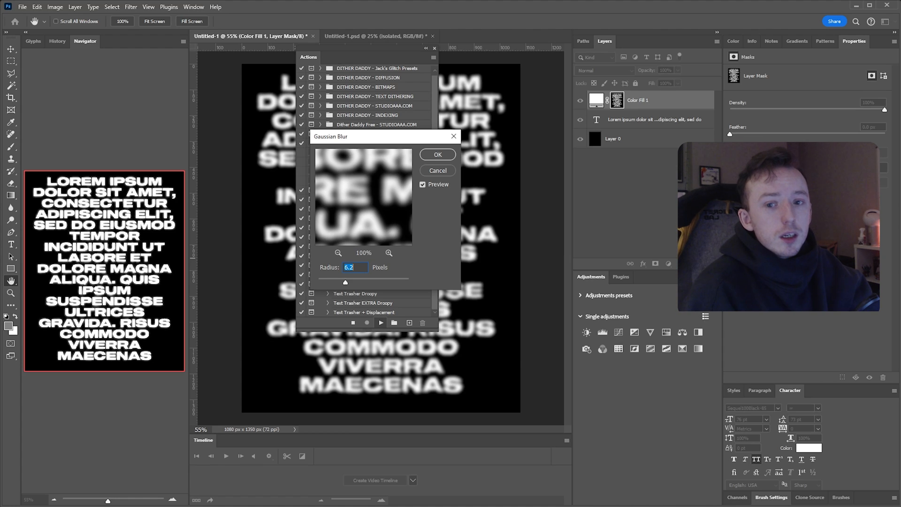
mouse_move(362, 284)
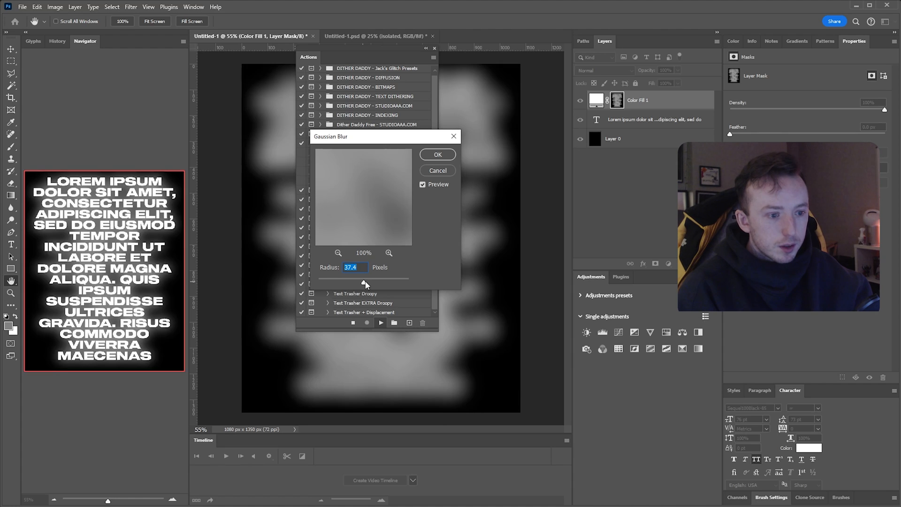
left_click(338, 252)
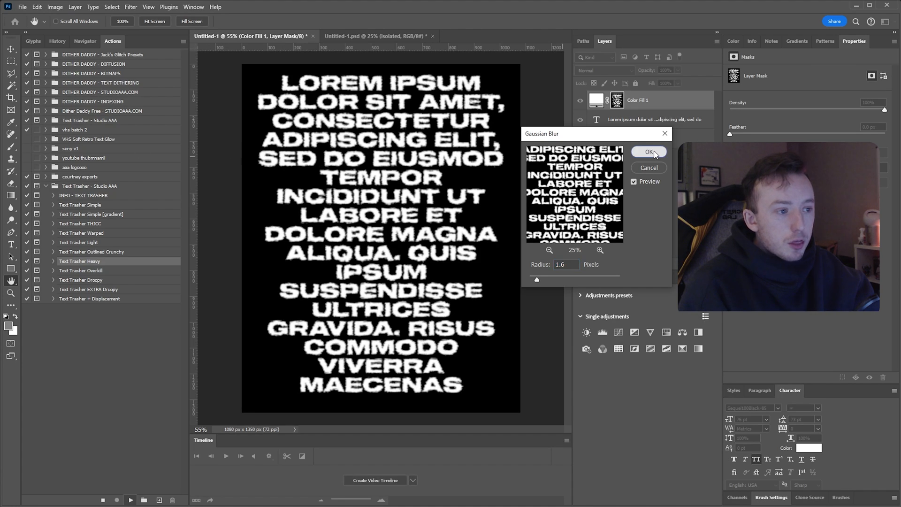
Apply the 1.6-pixel blur so the action moves on to the Threshold step at level 32.
left_click(648, 152)
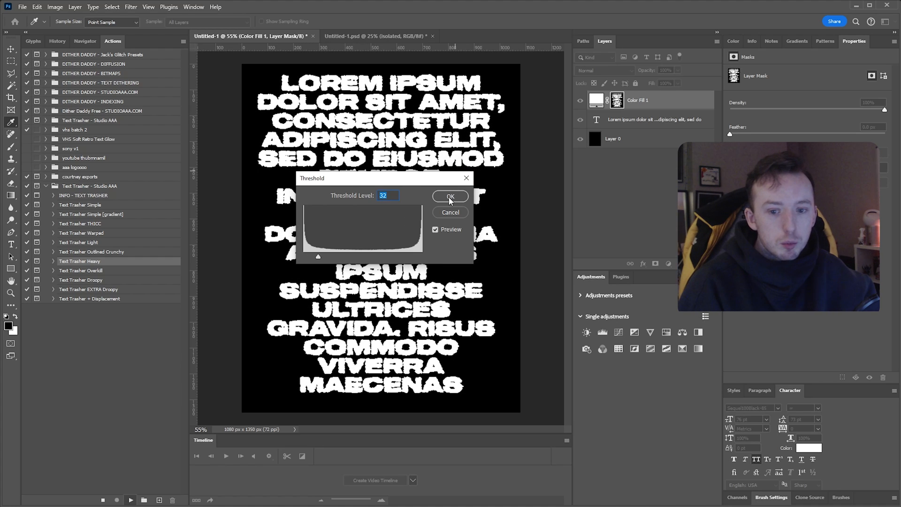
Apply the threshold and zoom the Ripple preview out to see more of the text.
left_click(450, 196)
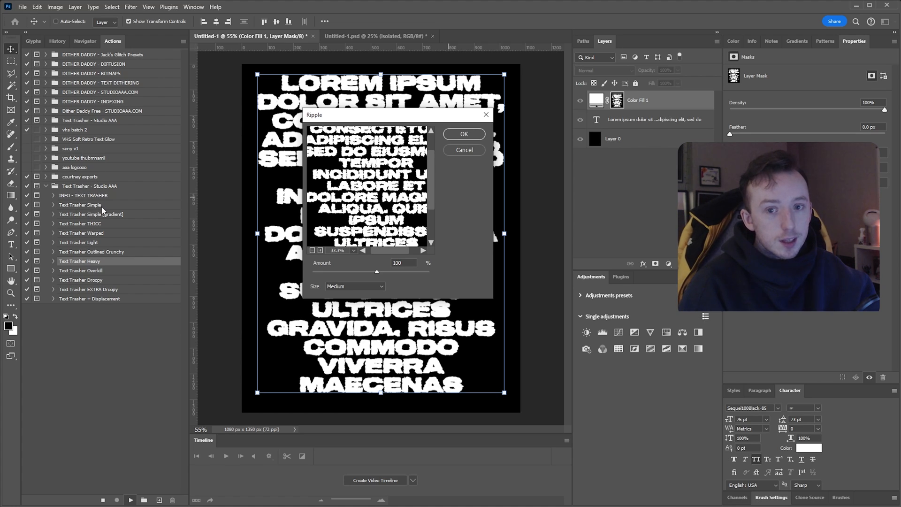
mouse_move(159, 181)
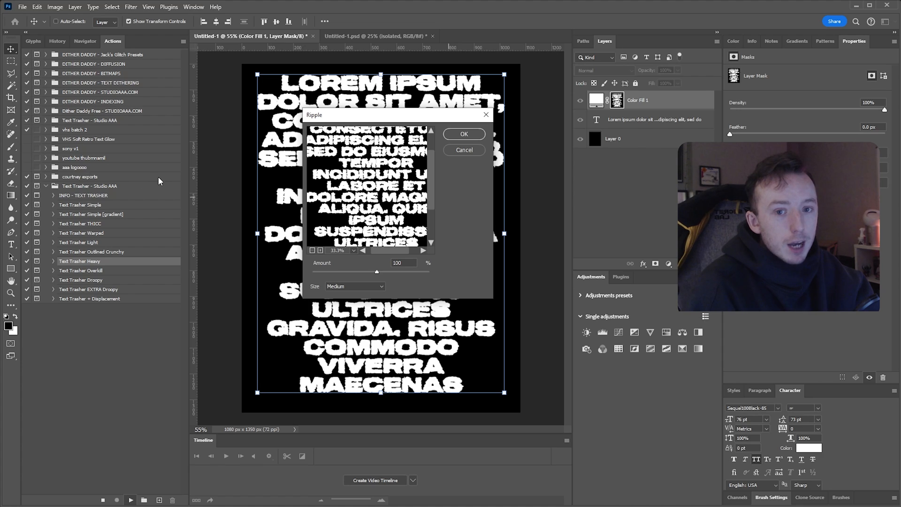
mouse_move(165, 179)
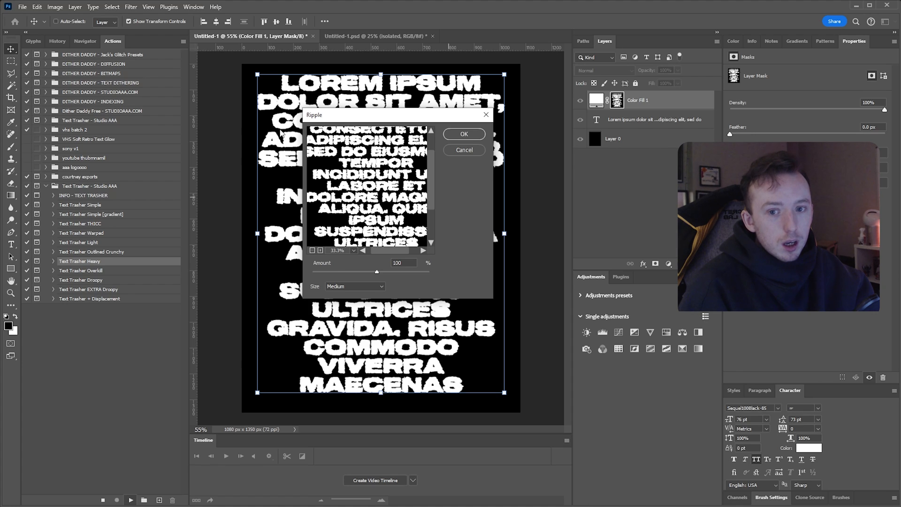
left_click(322, 249)
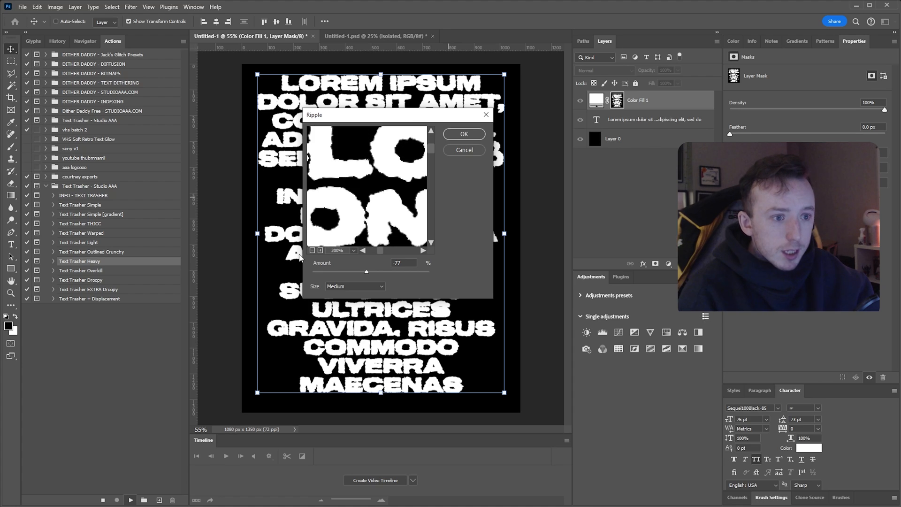
left_click(339, 250)
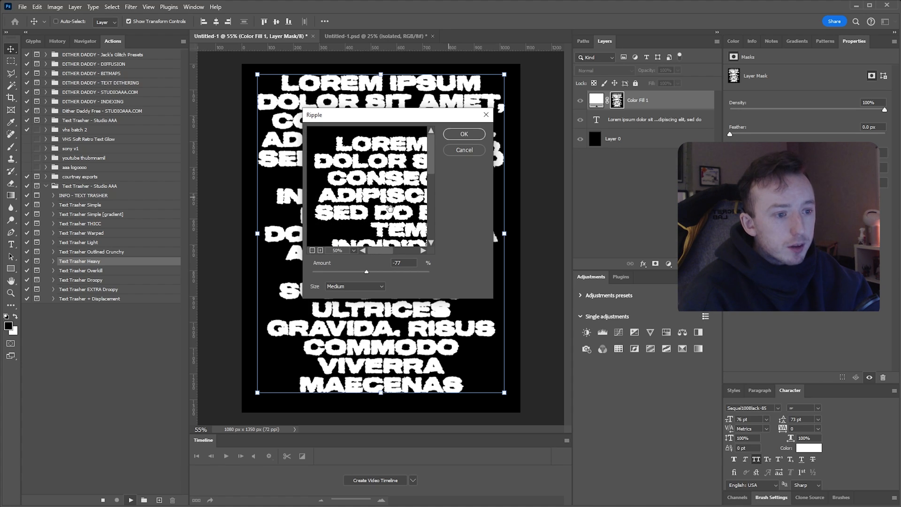
scroll("down", 3)
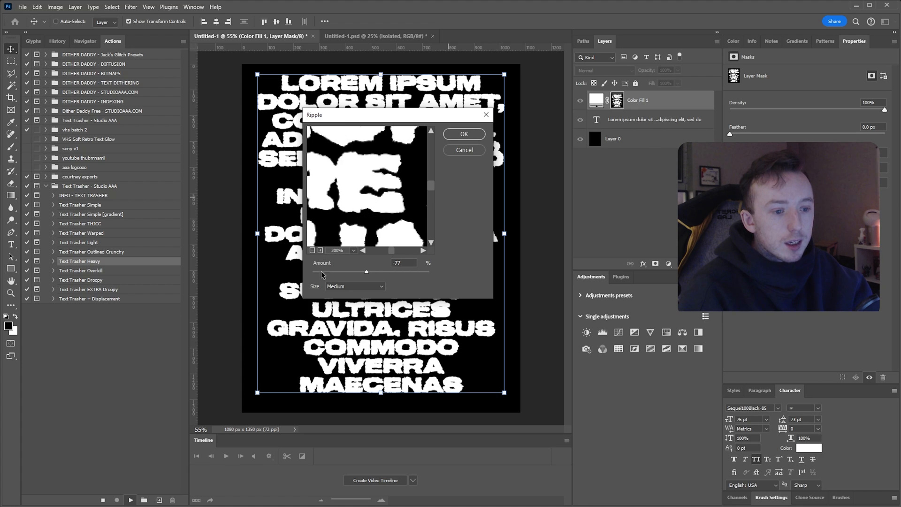
Try Large and Small ripple sizes, then settle on Medium at about 61% amount.
left_click(354, 286)
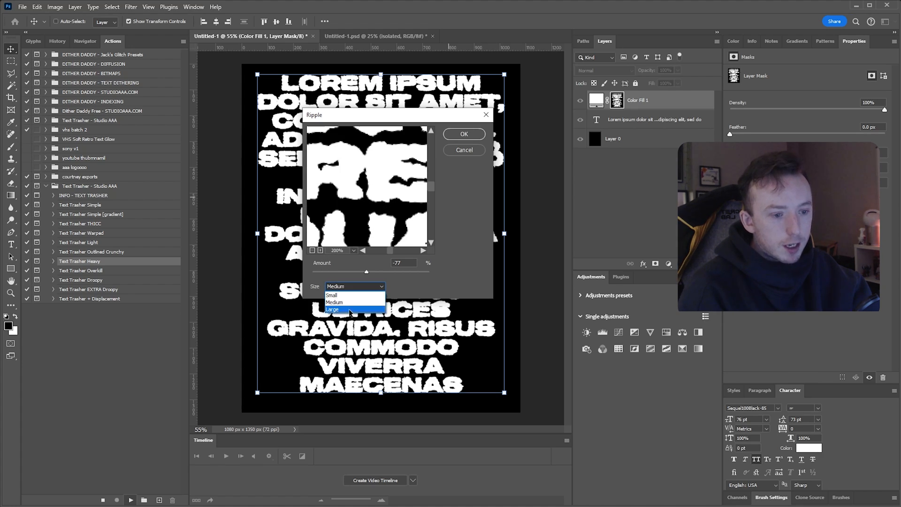
left_click(332, 309)
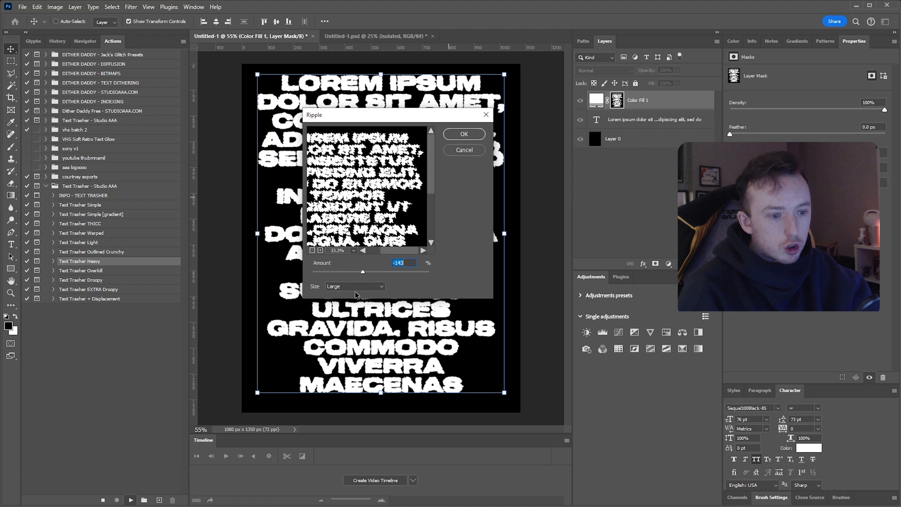
left_click(355, 286)
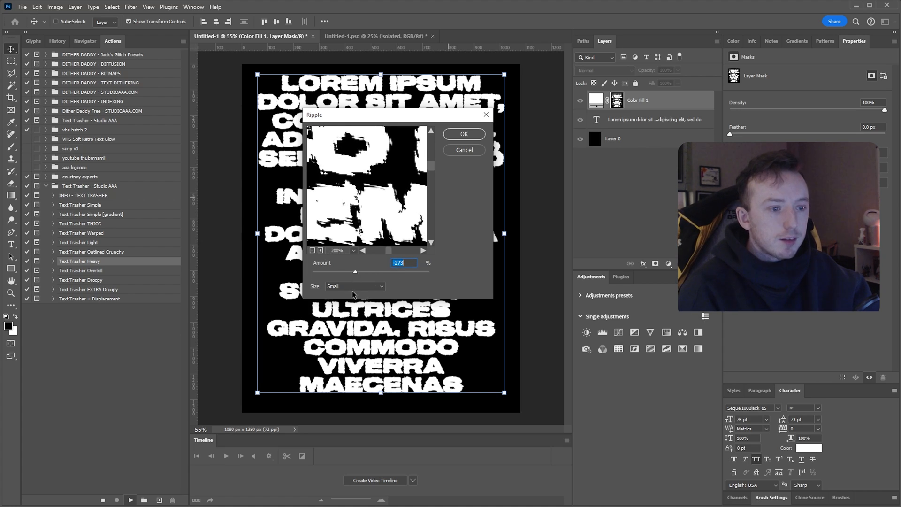
left_click(354, 286)
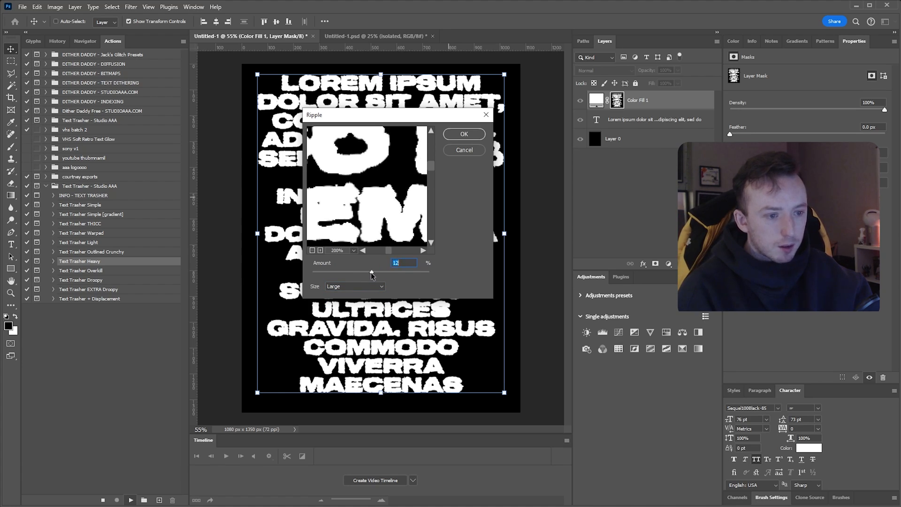
left_click(354, 286)
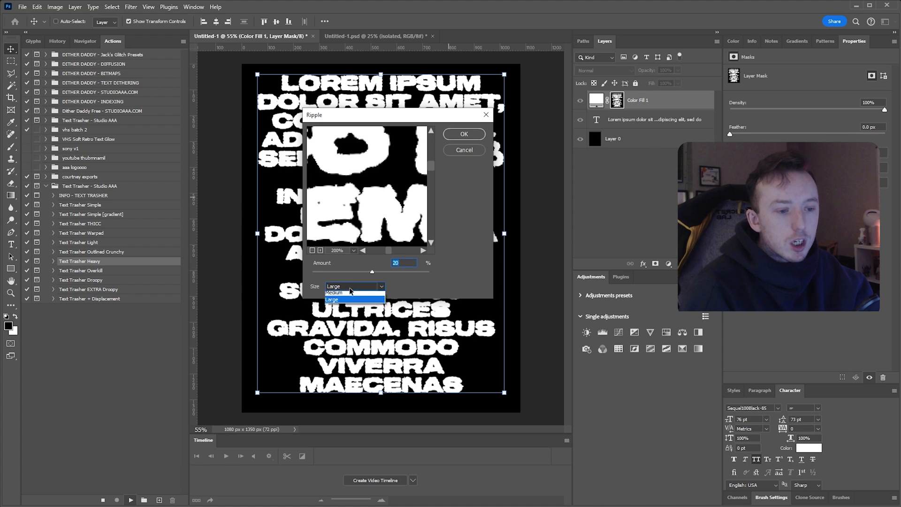
left_click(333, 292)
type("61")
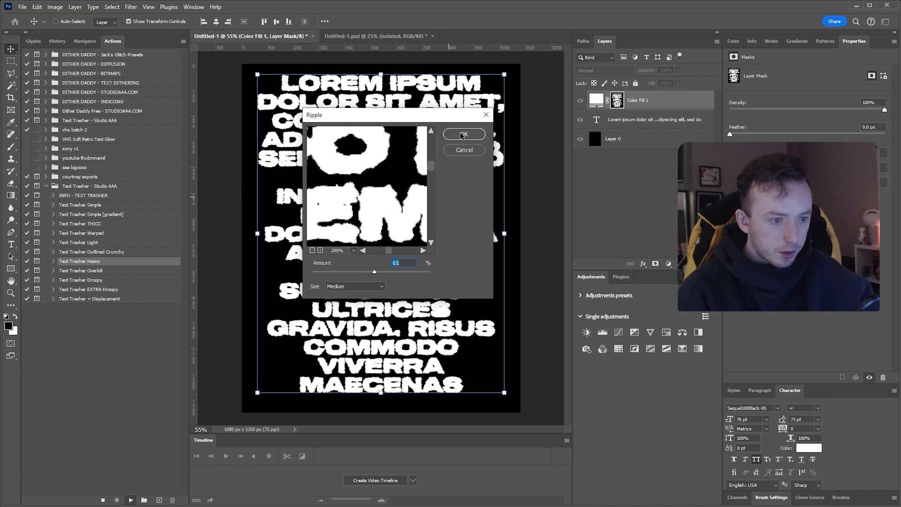
Apply the ripple, let Heavy finish into an output smart object, and test-edit the type with 'HO'.
left_click(463, 134)
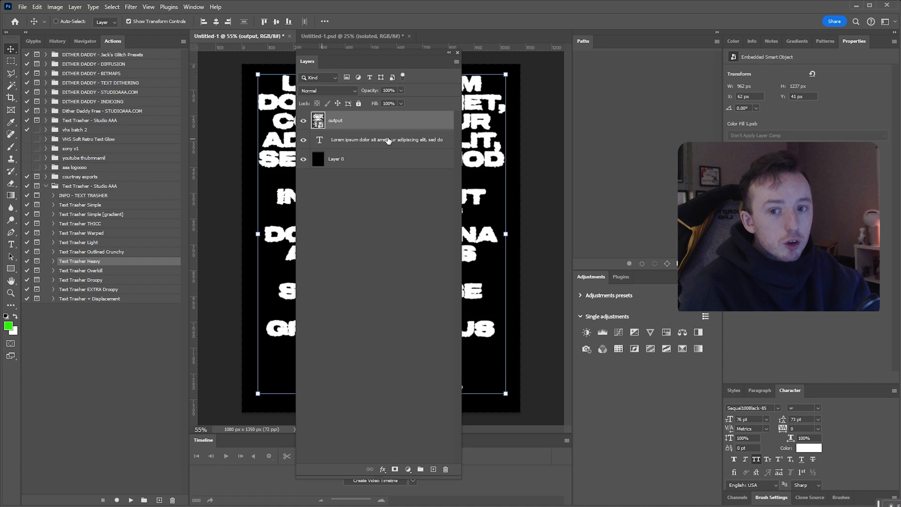
mouse_move(330, 84)
type("PUYGOUGPIG")
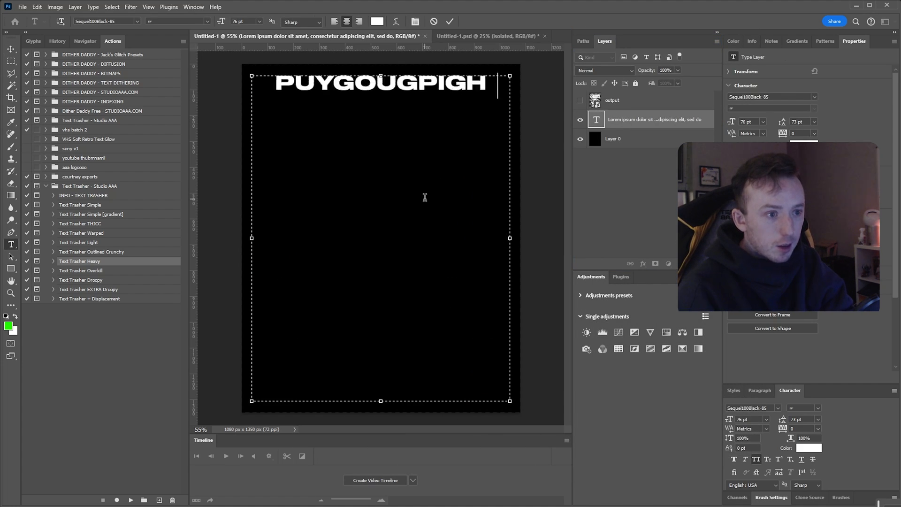
type("HO")
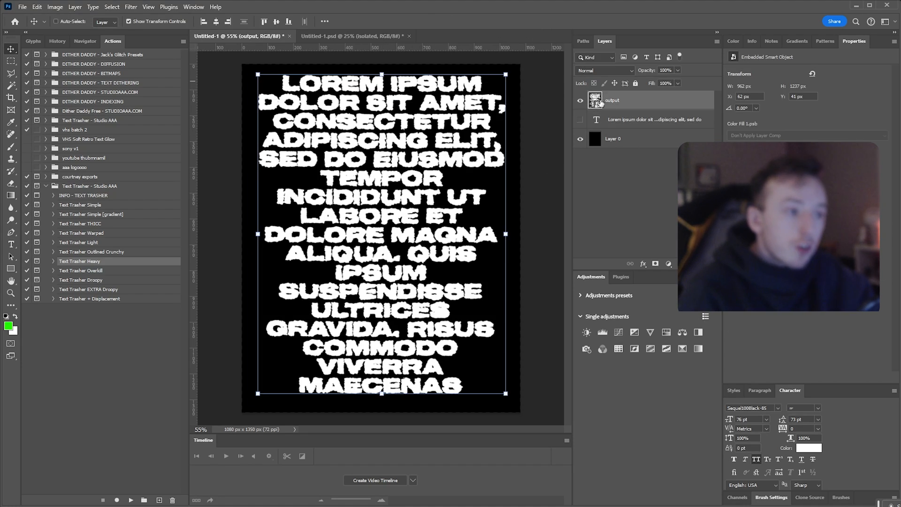
Run Text Trasher Light with default blur and ripple, hide its output layer, and close Untitled-1.
left_click(78, 242)
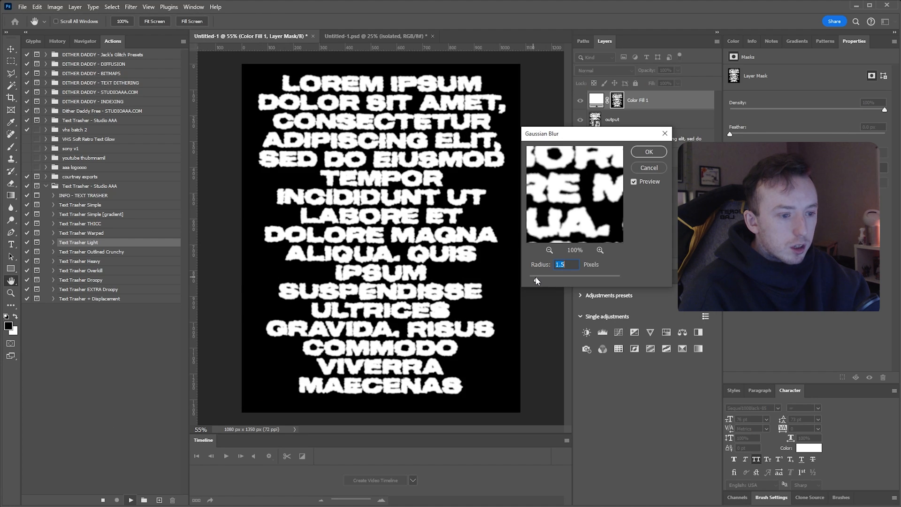
left_click(648, 151)
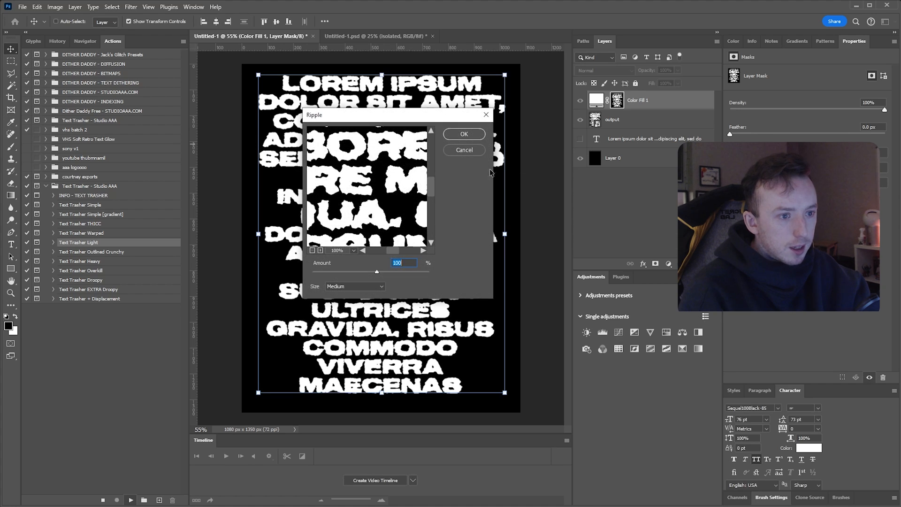
left_click(462, 134)
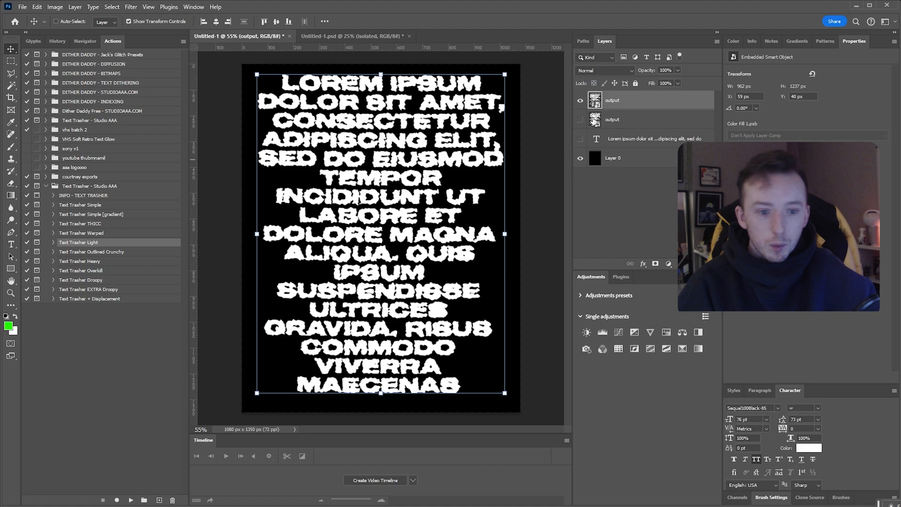
left_click(580, 101)
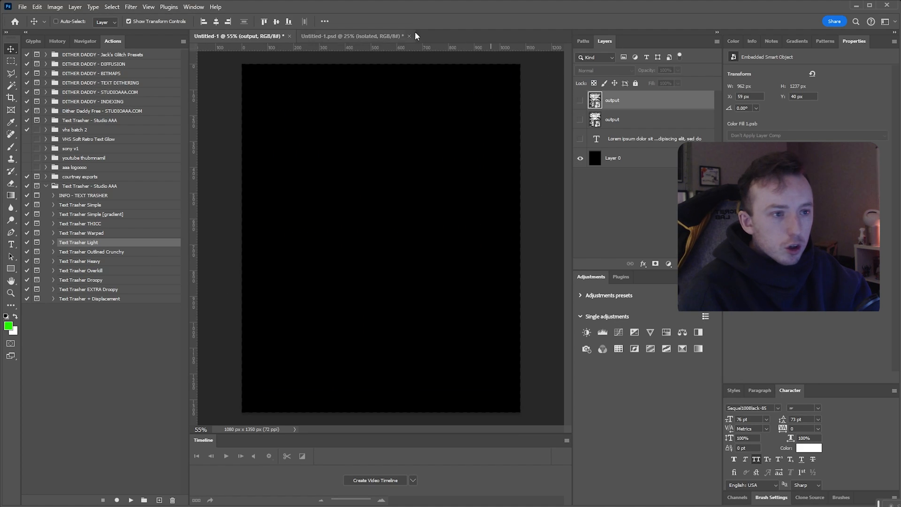
left_click(290, 36)
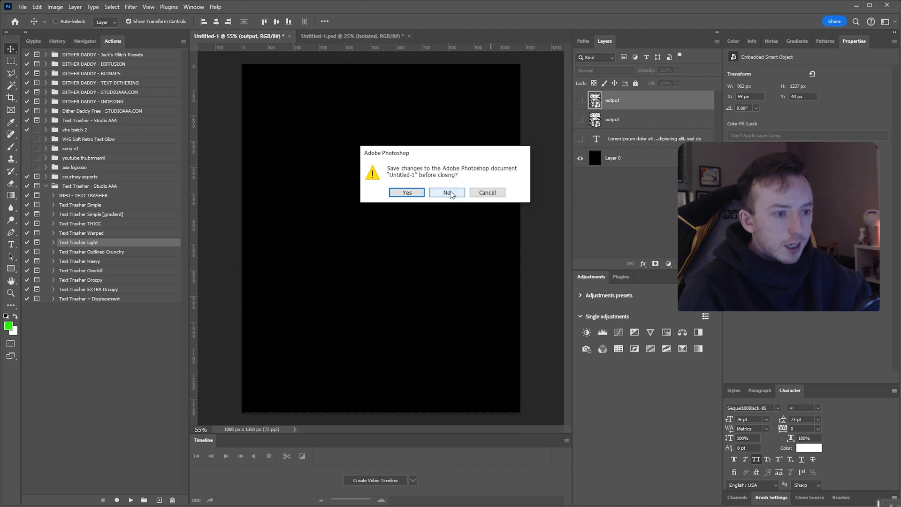
Discard changes to the test document, returning to the Studio AAA poster.
left_click(446, 193)
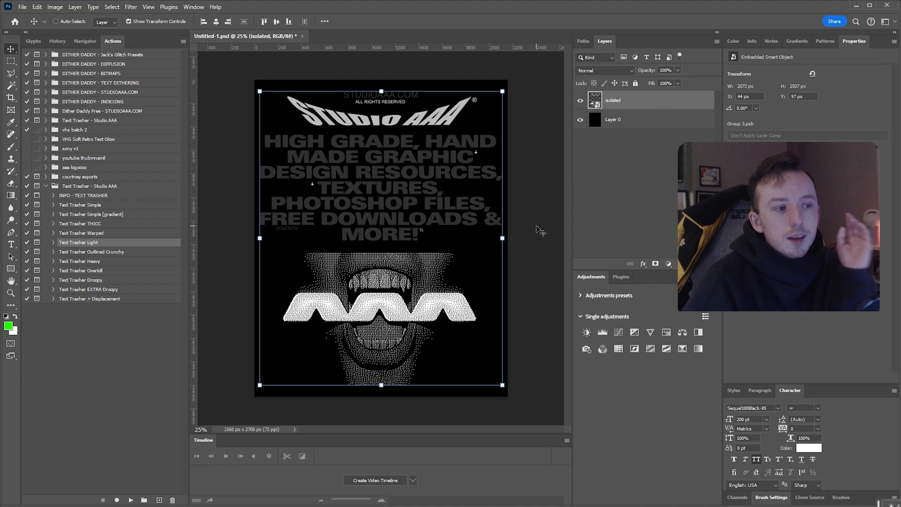
mouse_move(612, 127)
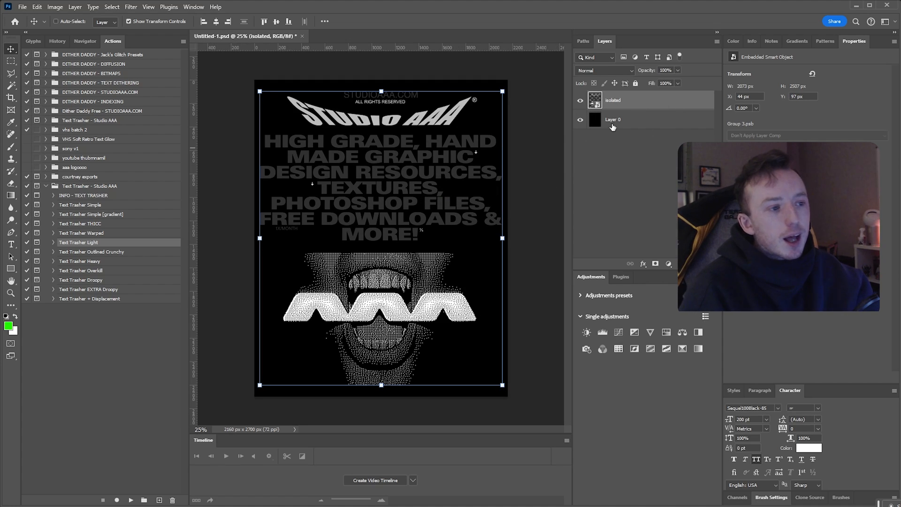
mouse_move(342, 163)
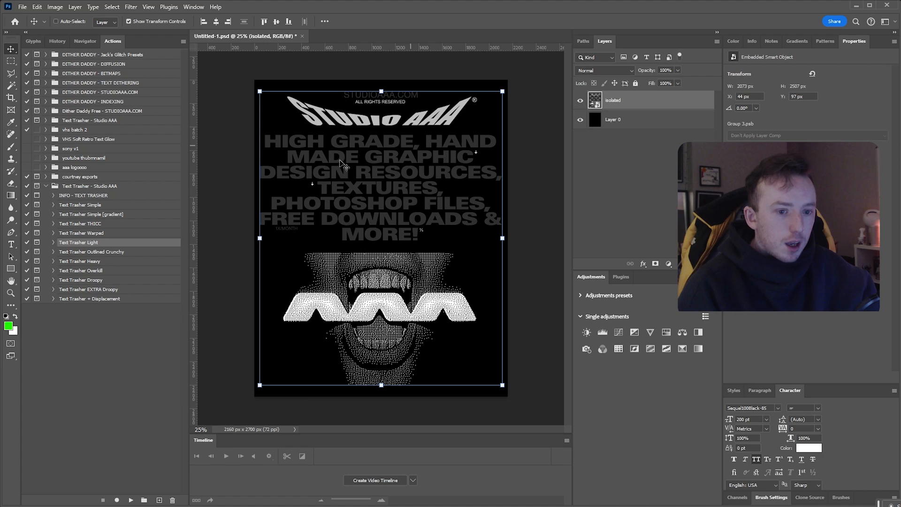
mouse_move(125, 233)
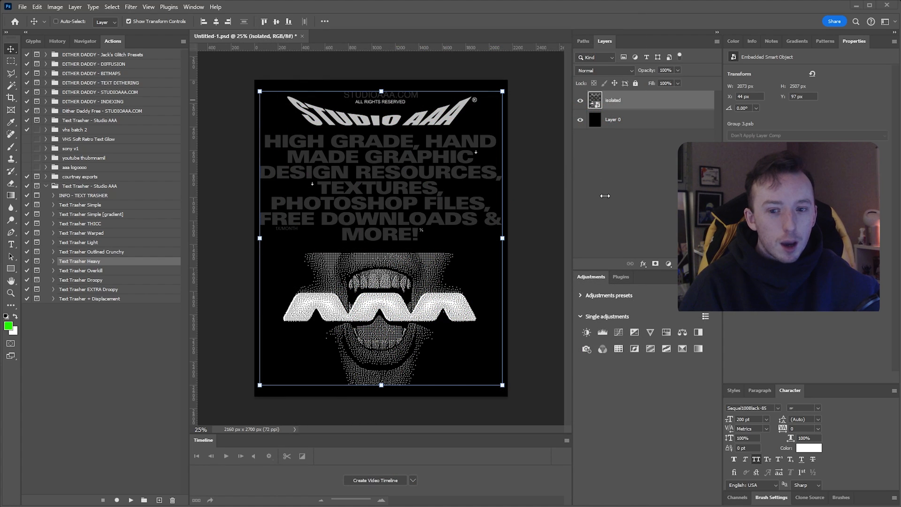
mouse_move(482, 146)
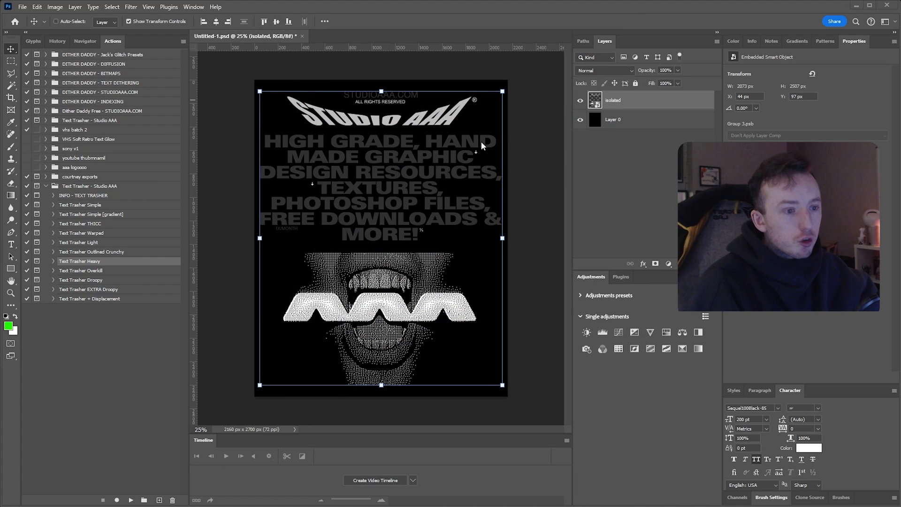
mouse_move(319, 340)
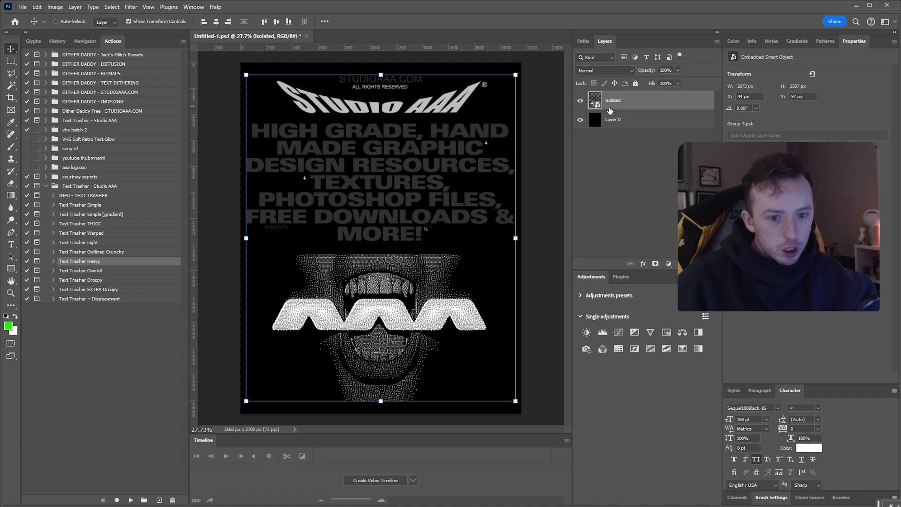
mouse_move(96, 276)
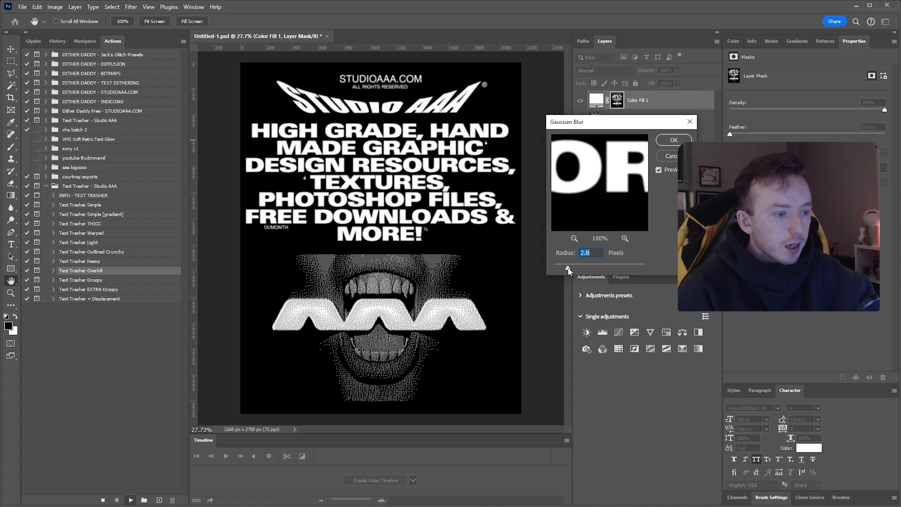
Accept the Gaussian Blur radius so the Text Trasher Overkill action continues on the poster.
left_click(673, 140)
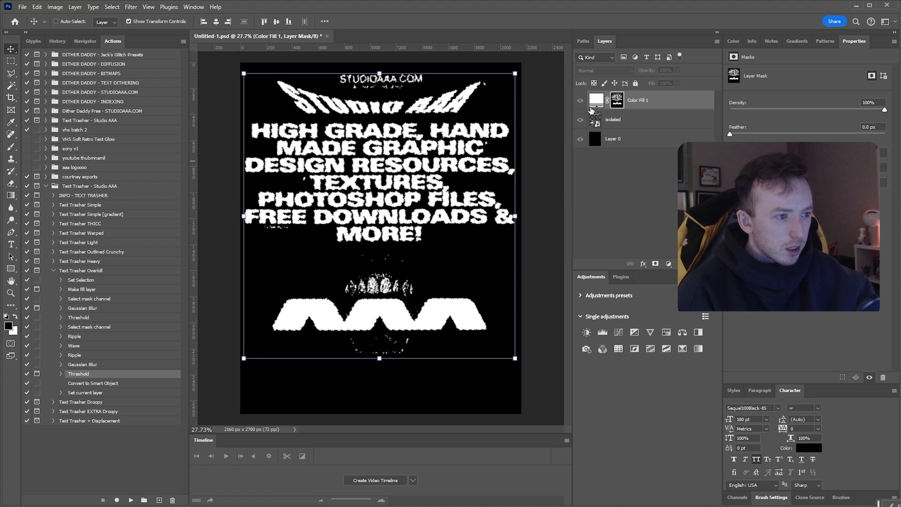
Hide the Overkill Color Fill layer so the heavy variant can replace it.
left_click(580, 100)
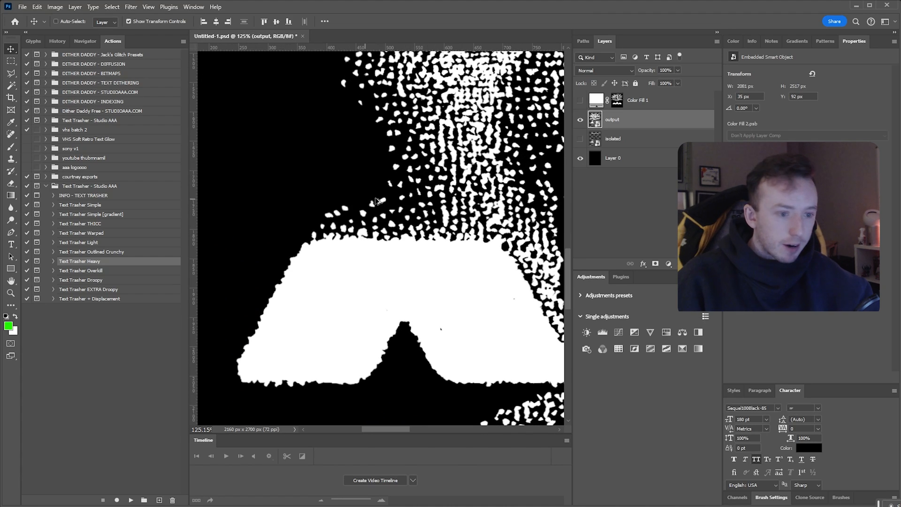
mouse_move(255, 319)
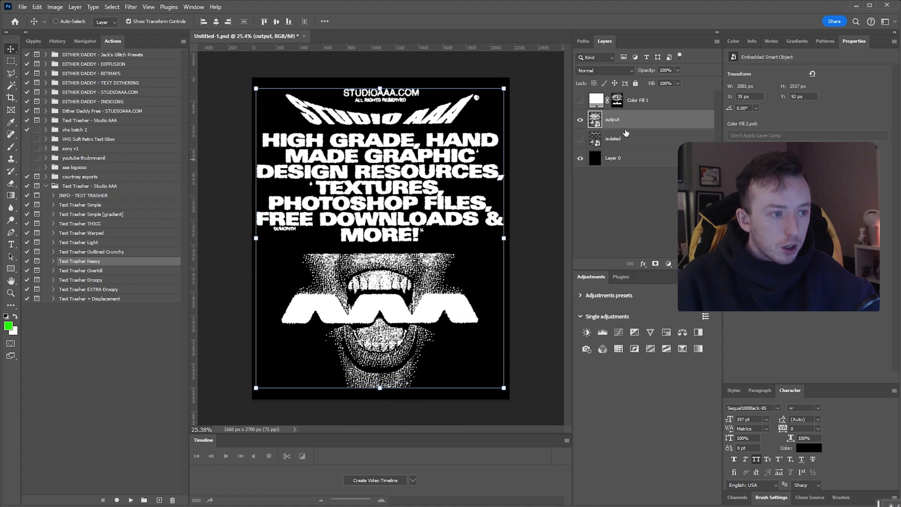
mouse_move(626, 134)
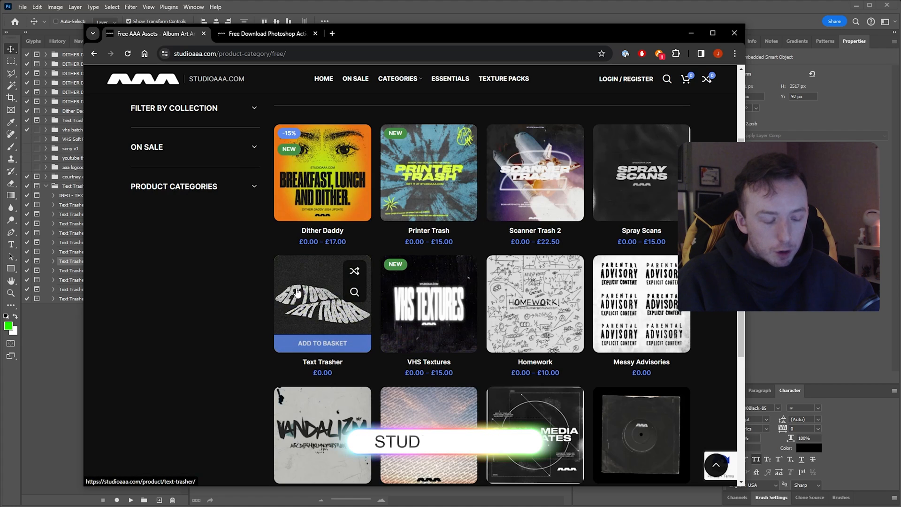
mouse_move(428, 168)
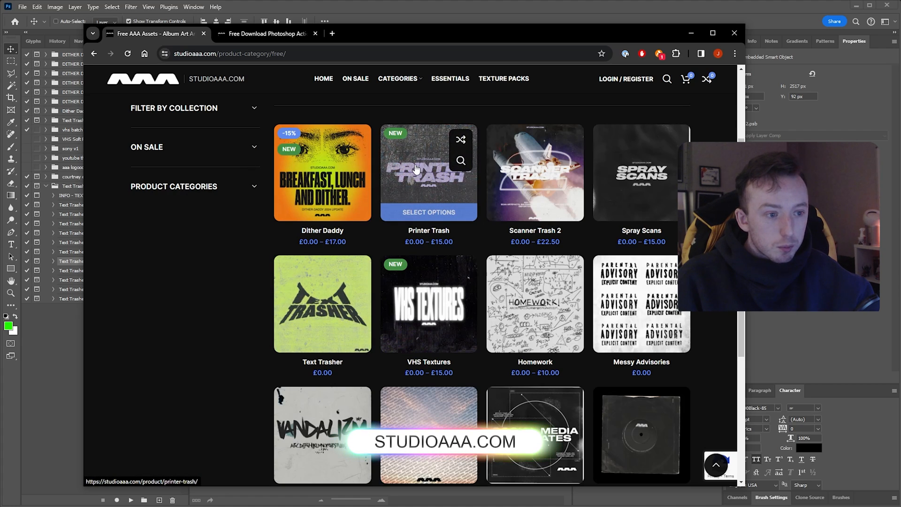
mouse_move(634, 154)
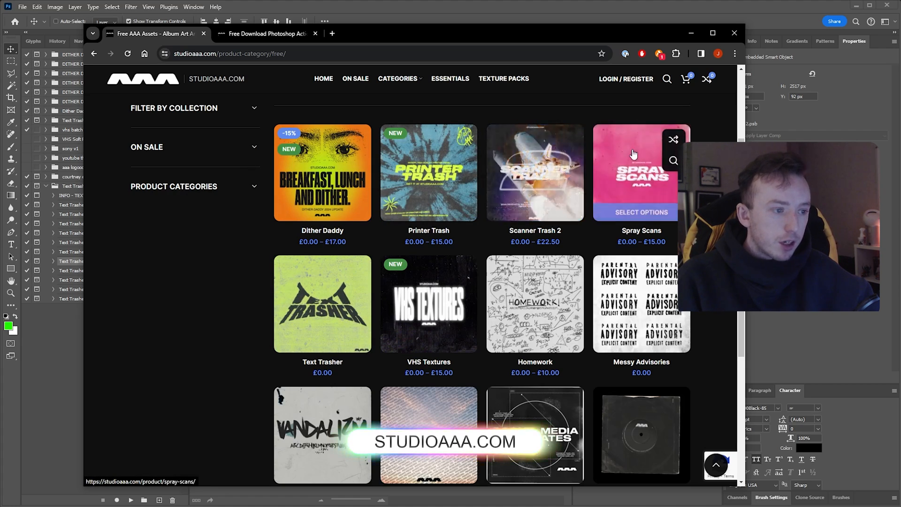
mouse_move(428, 303)
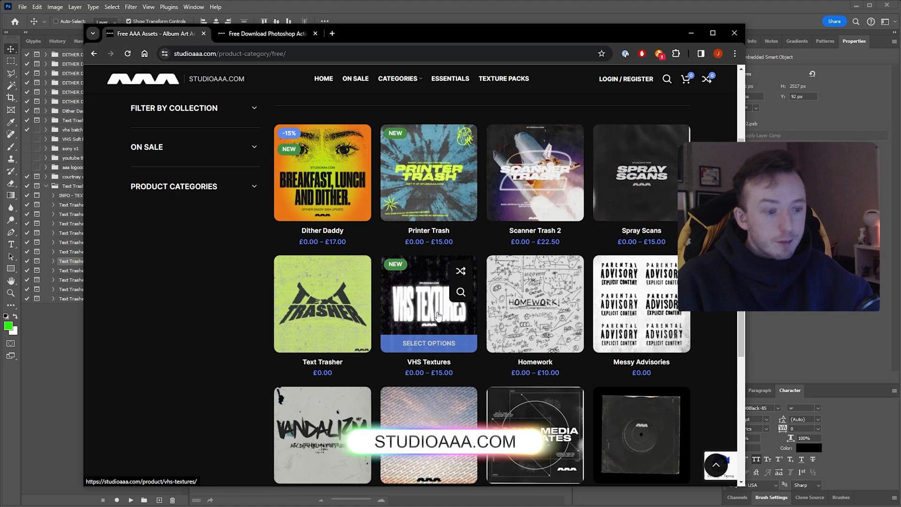
mouse_move(374, 181)
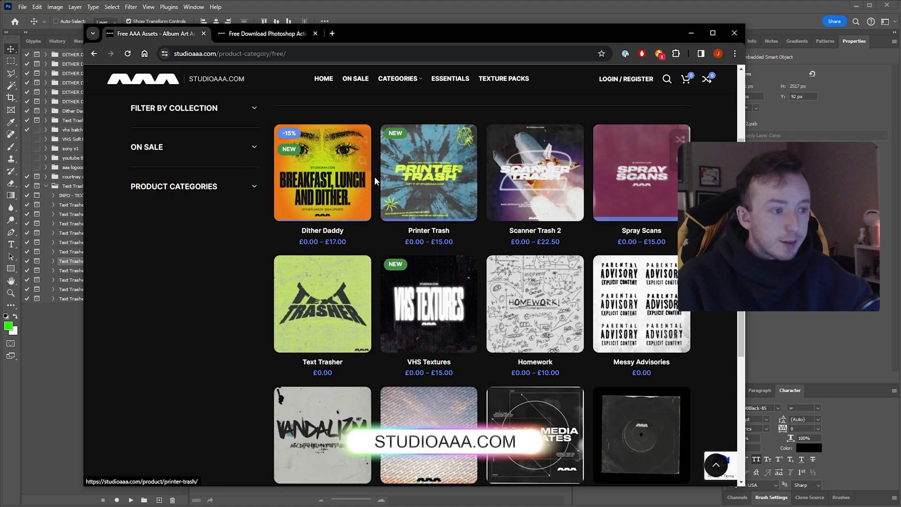
mouse_move(506, 109)
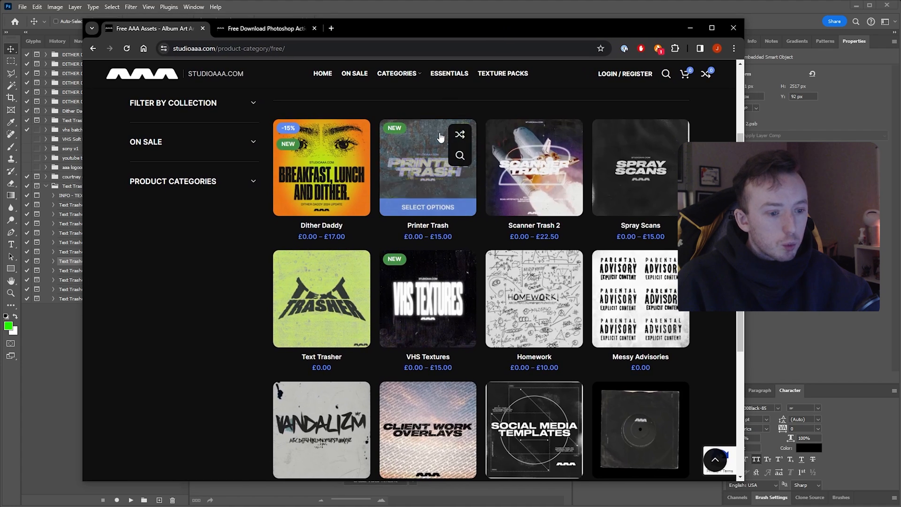
mouse_move(464, 191)
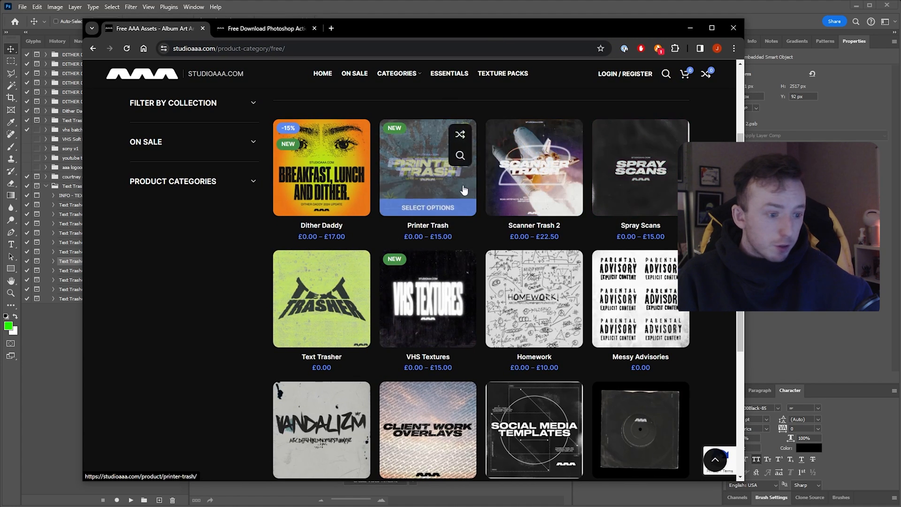
Scroll through the studioaaa.com free product grid of texture packs.
scroll("down", 3)
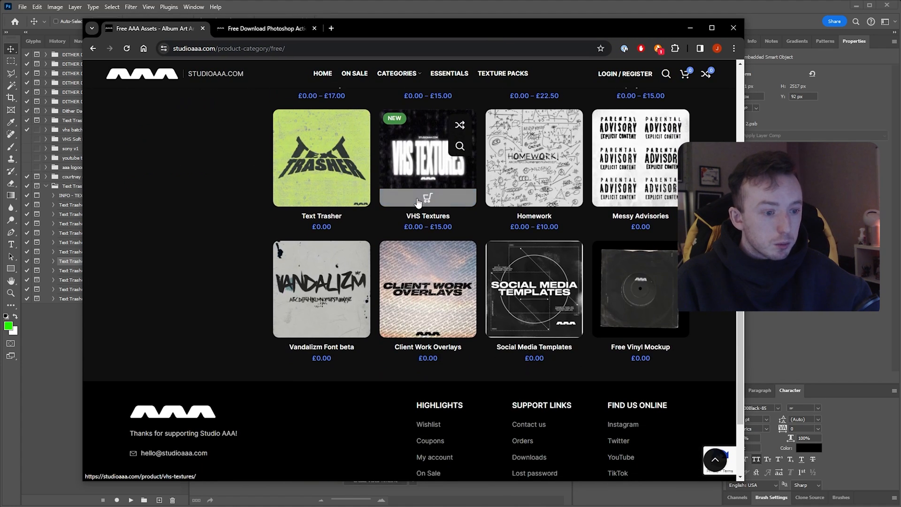
scroll("up", 3)
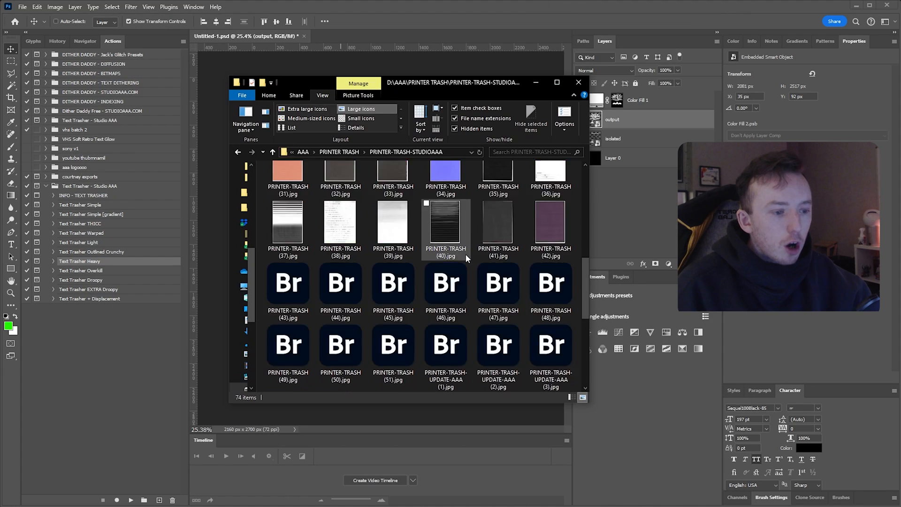
Place PRINTER-TRASH-UPDATE-AAA (13).jpg over the poster in Difference mode and reselect the output layer.
scroll("down", 3)
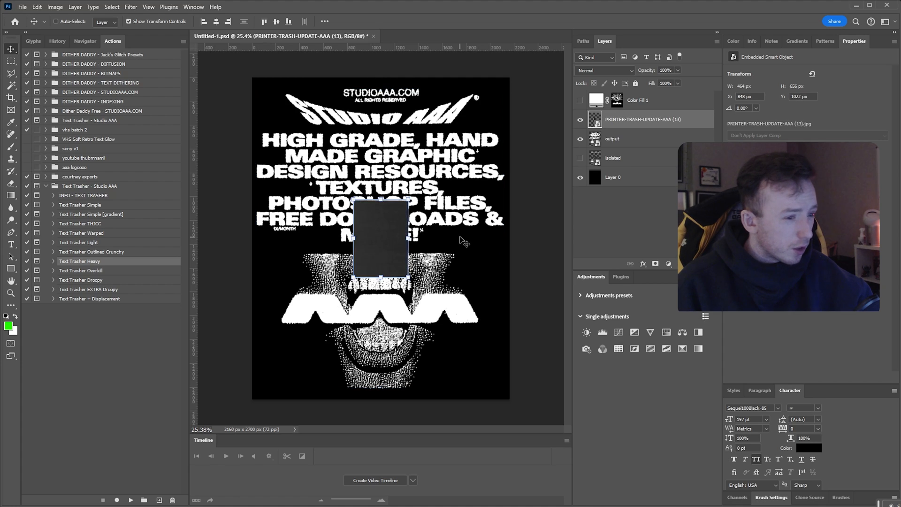
left_click(603, 71)
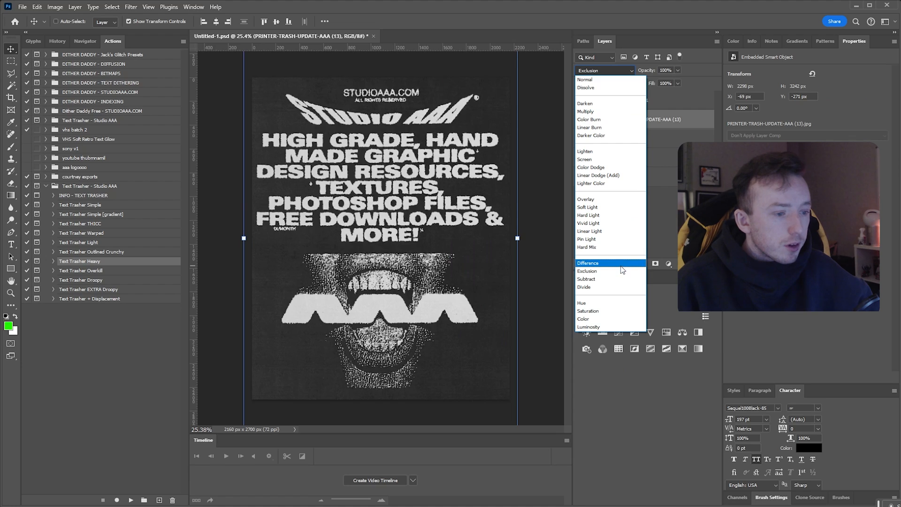
left_click(587, 263)
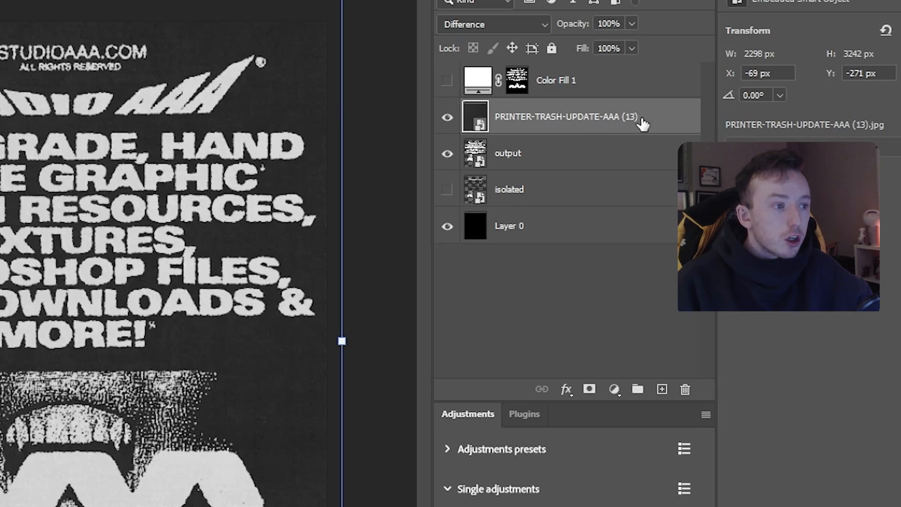
left_click(546, 153)
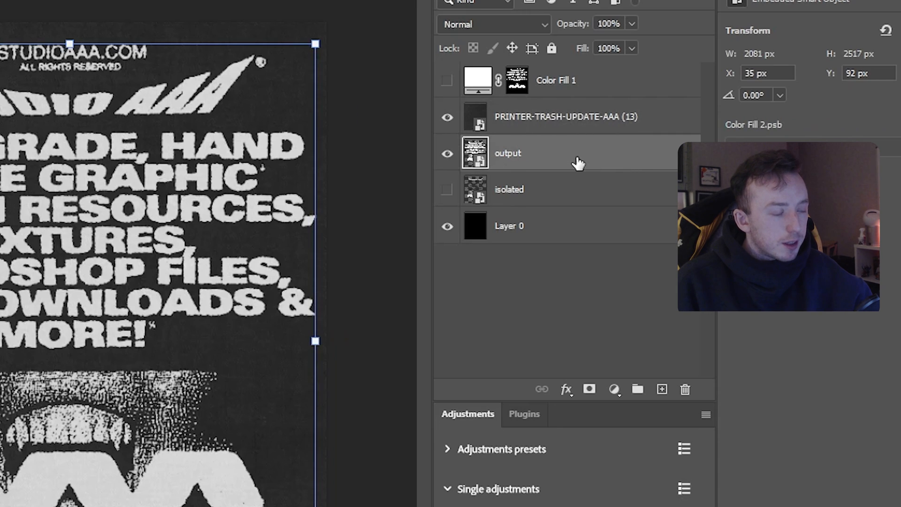
Add a Gradient Map with a lime-green end stop and an orange middle stop at 60%.
left_click(614, 389)
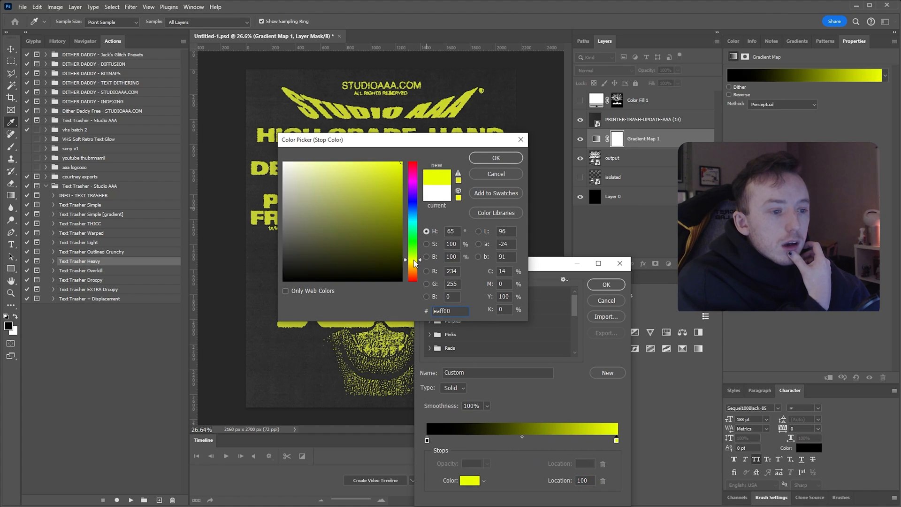
left_click(495, 158)
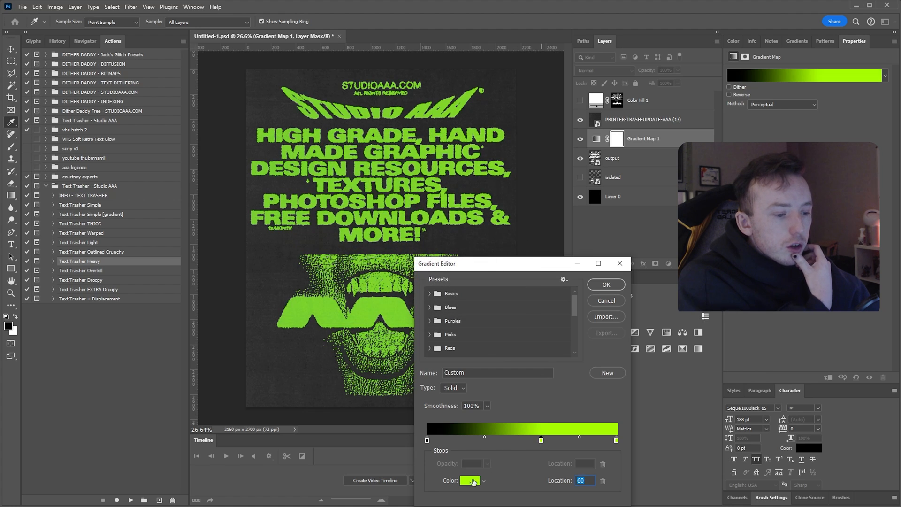
left_click(469, 480)
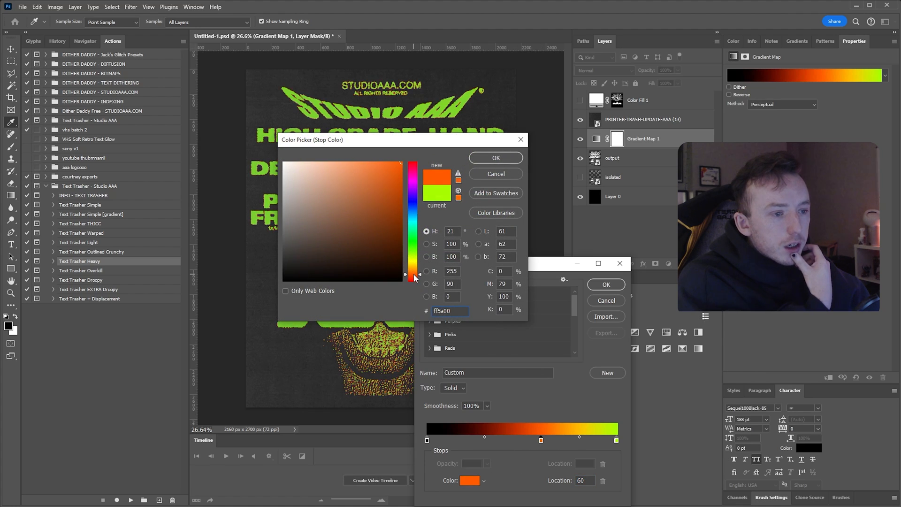
left_click(495, 157)
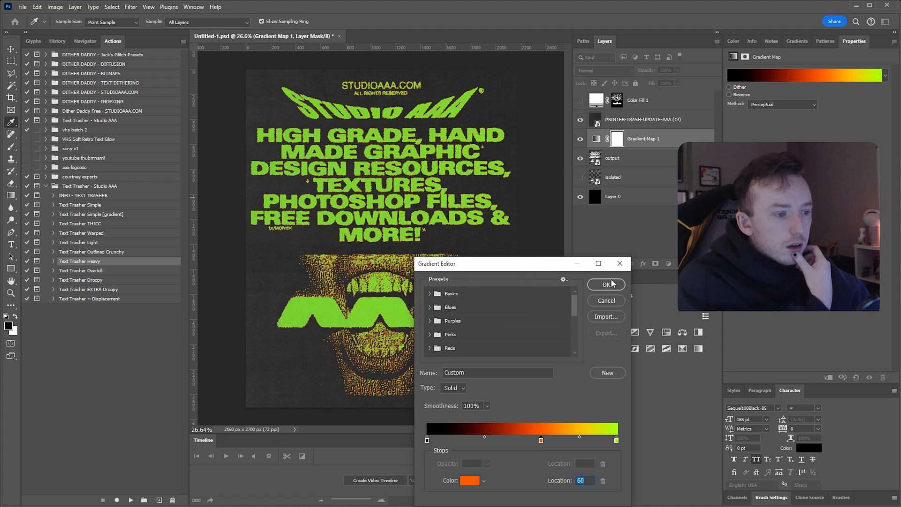
left_click(607, 283)
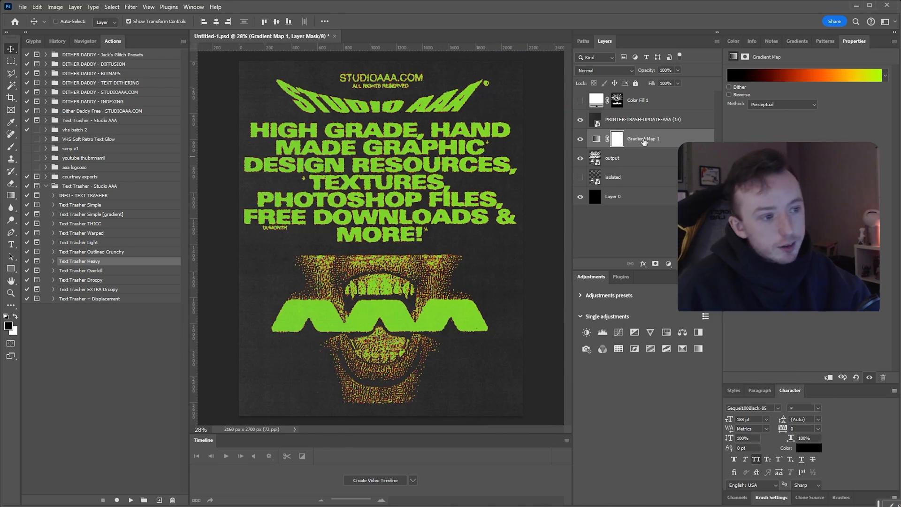
Duplicate the output layer and Gaussian-blur the copy at about 7.6 px.
left_click(613, 158)
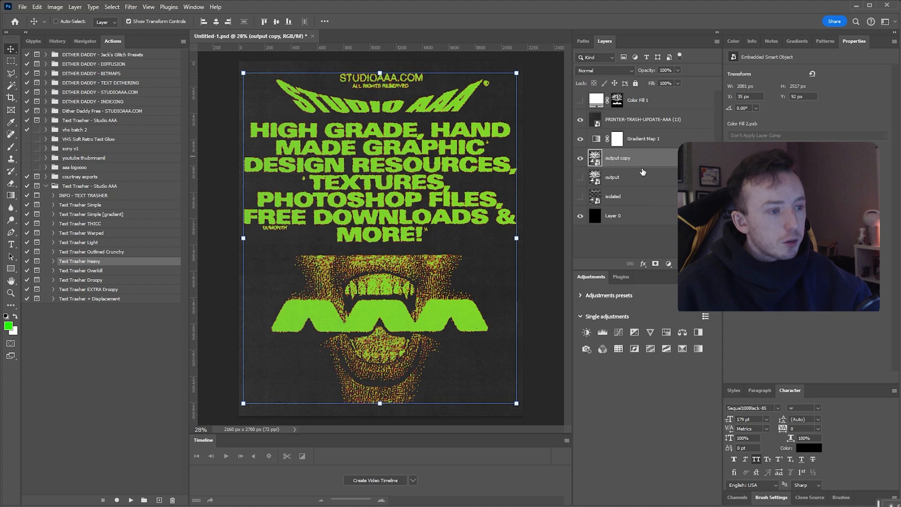
mouse_move(149, 11)
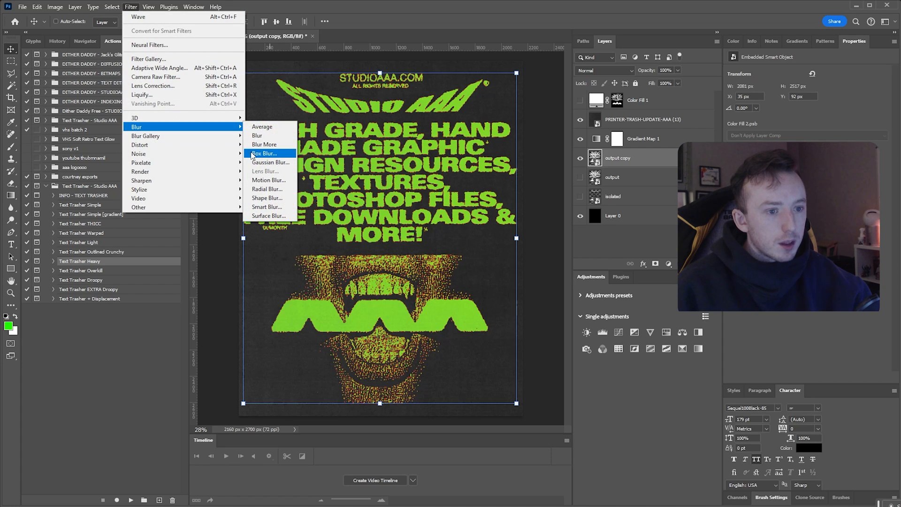
left_click(269, 162)
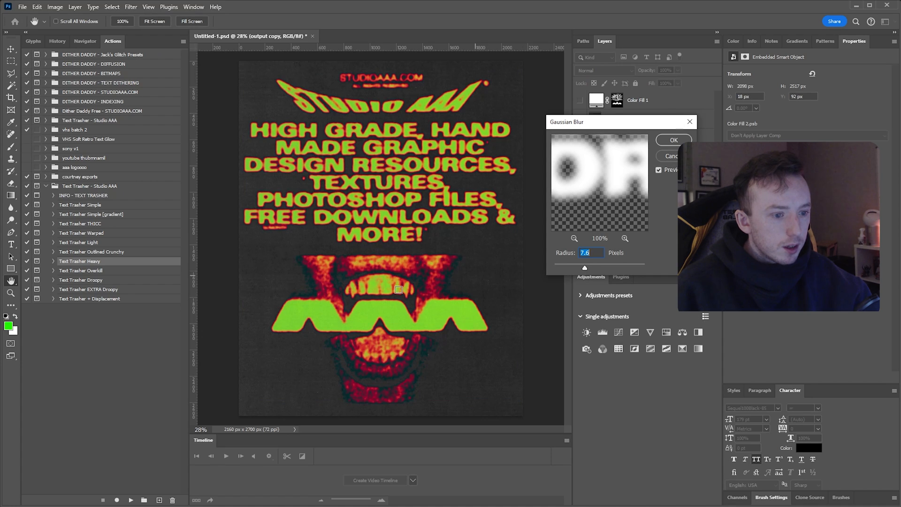
left_click(672, 140)
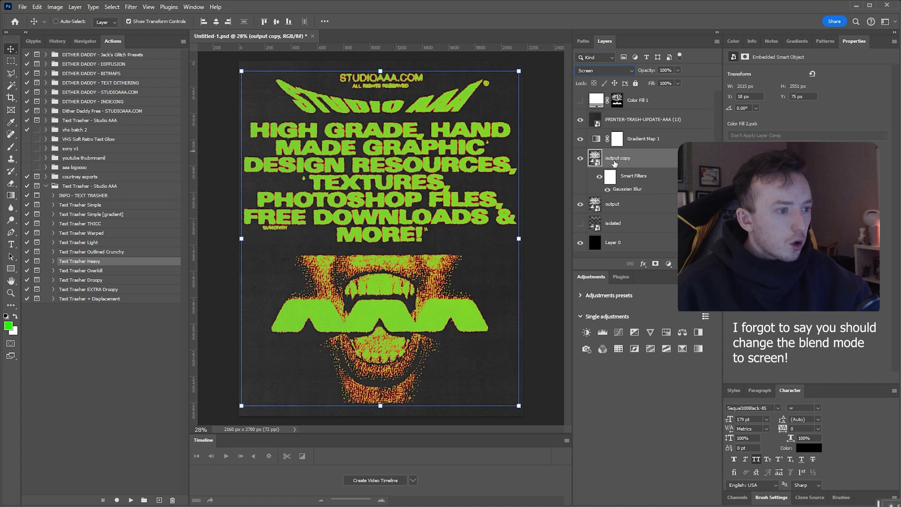
Screen the blurred copy over the original and raise its blur radius to 9.4 px.
double_click(628, 189)
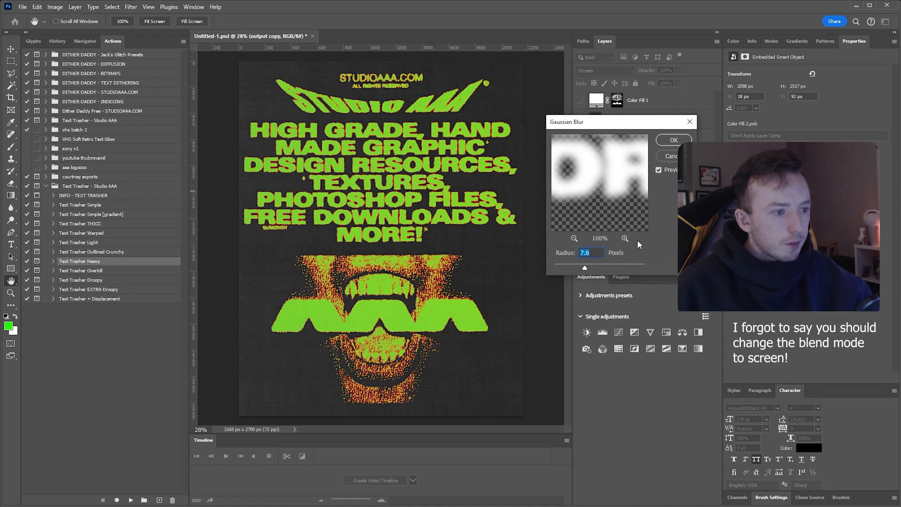
left_click(673, 140)
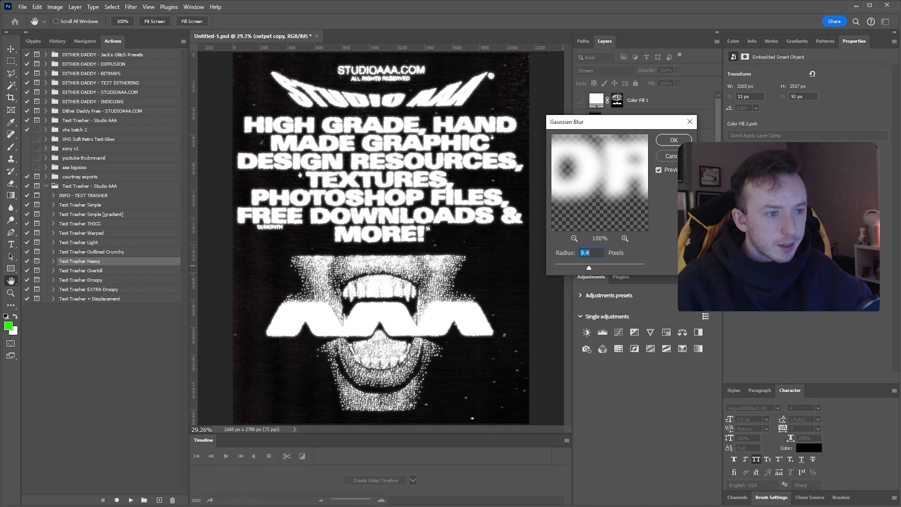
left_click(674, 139)
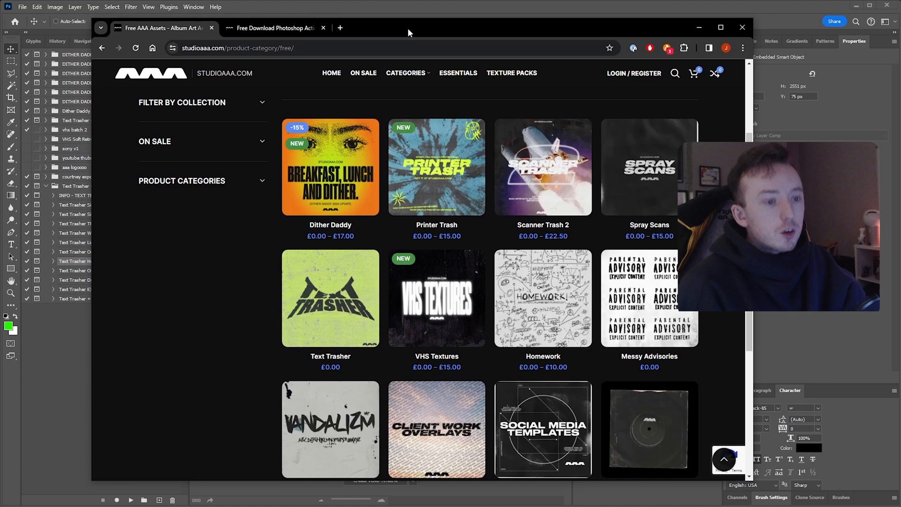
mouse_move(245, 306)
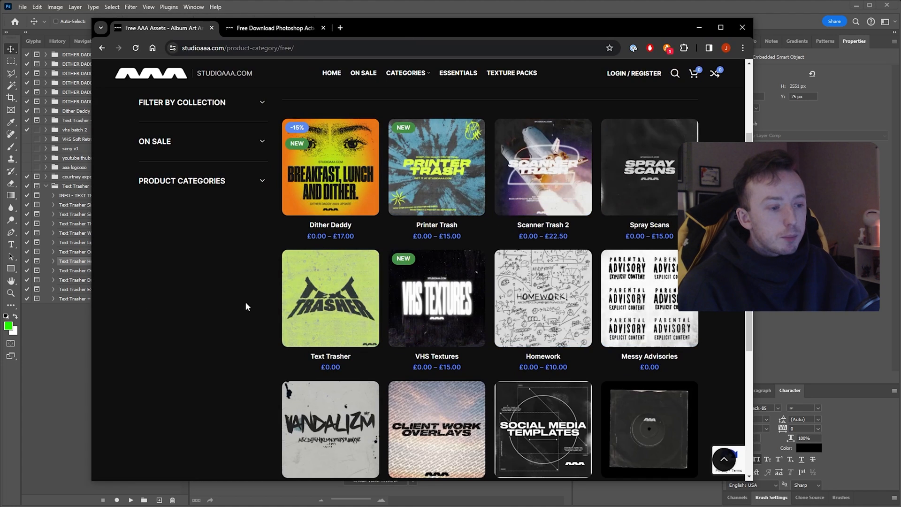
Scroll the Studio AAA free packs including VHS Textures, then minimize Chrome back to the poster.
scroll("up", 3)
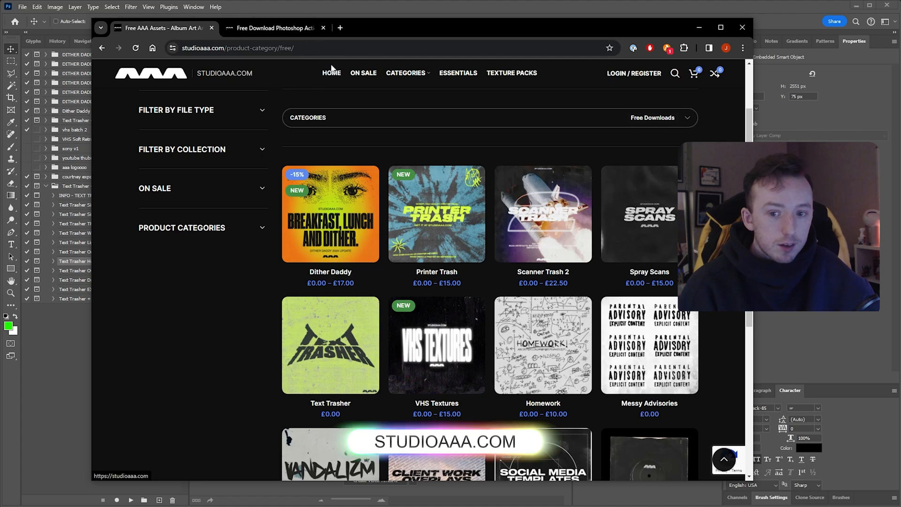
mouse_move(332, 67)
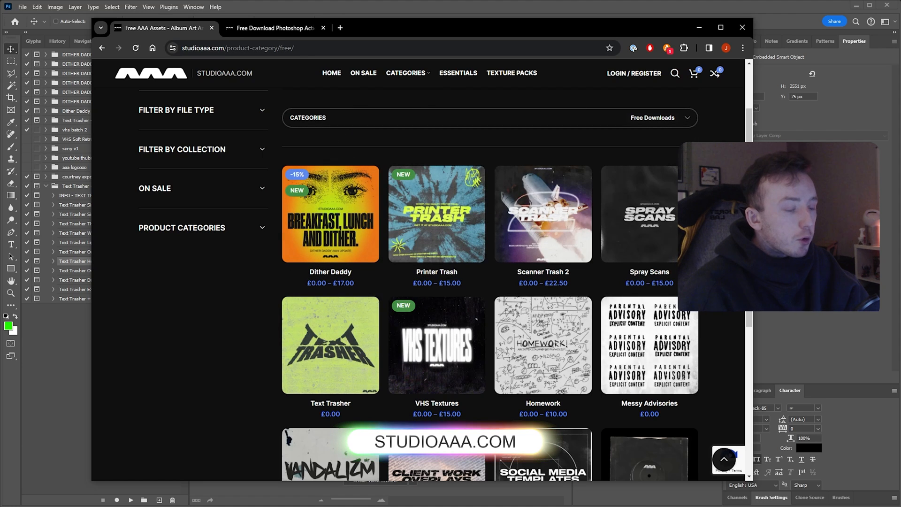
scroll("down", 3)
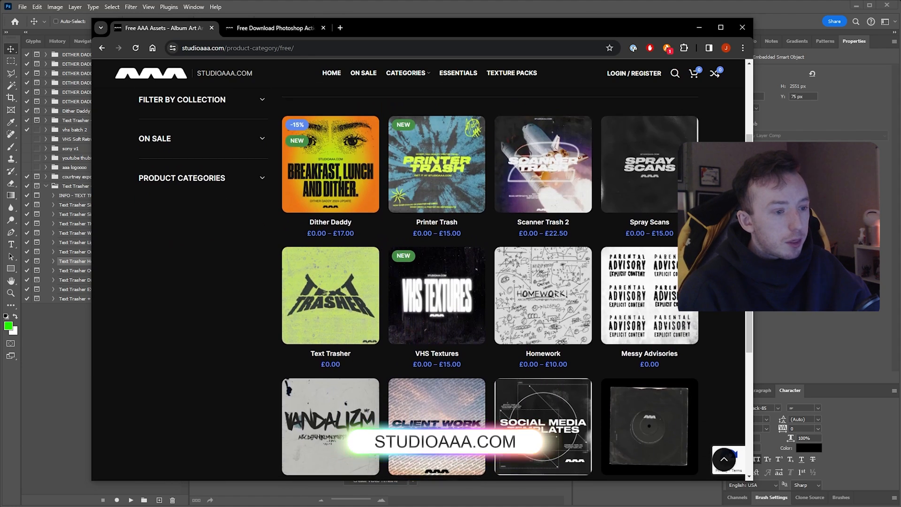
scroll("down", 3)
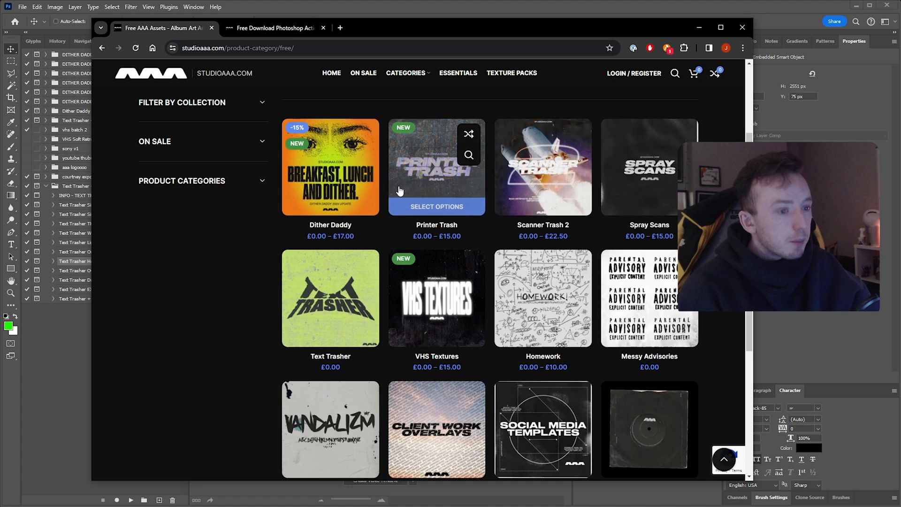
mouse_move(411, 317)
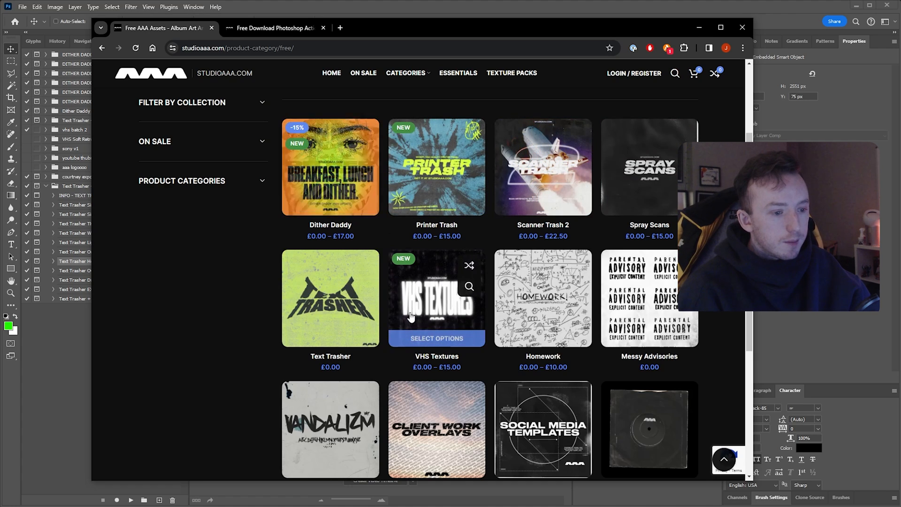
mouse_move(330, 276)
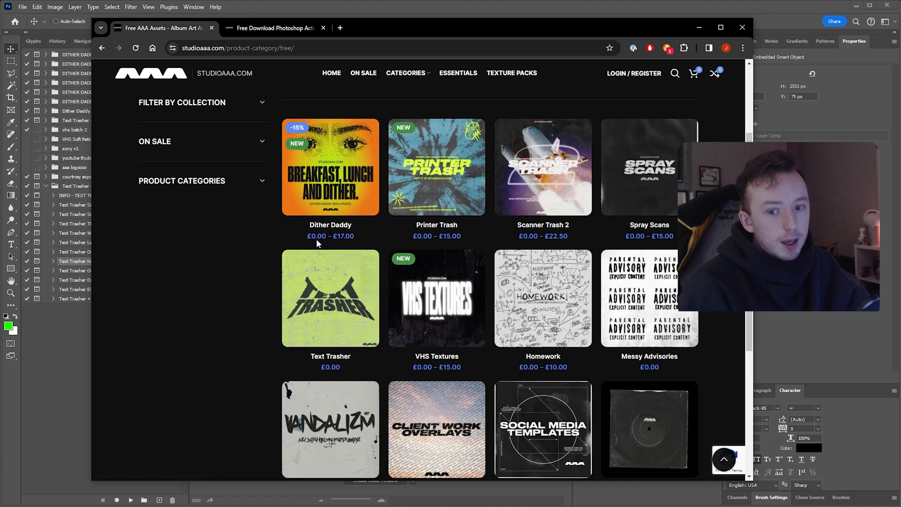
mouse_move(330, 167)
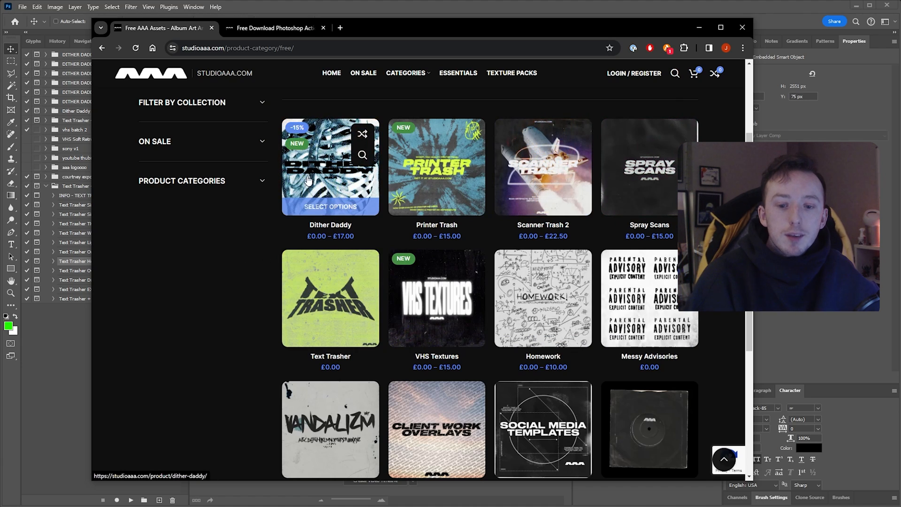
mouse_move(273, 151)
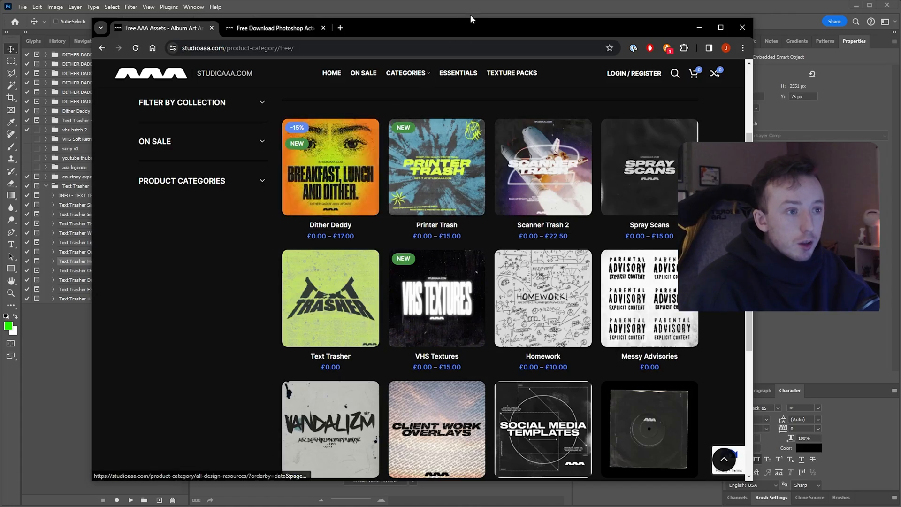
left_click(742, 28)
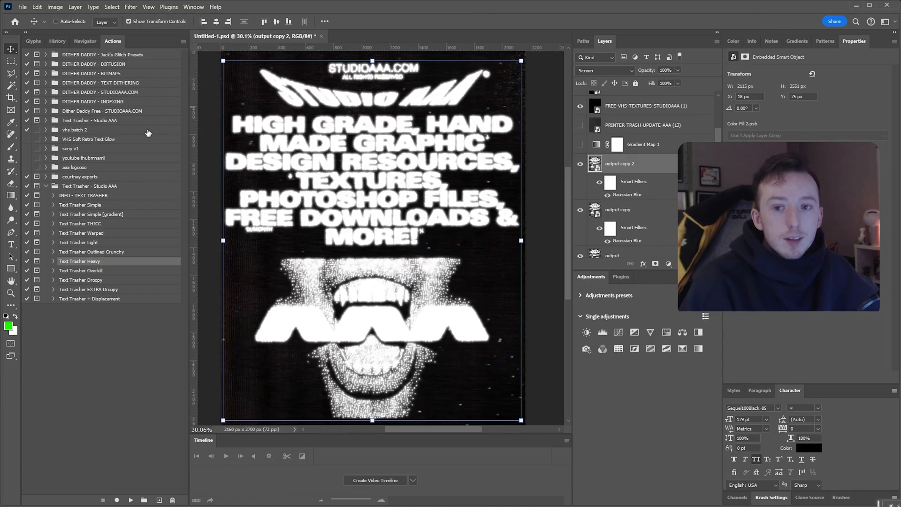